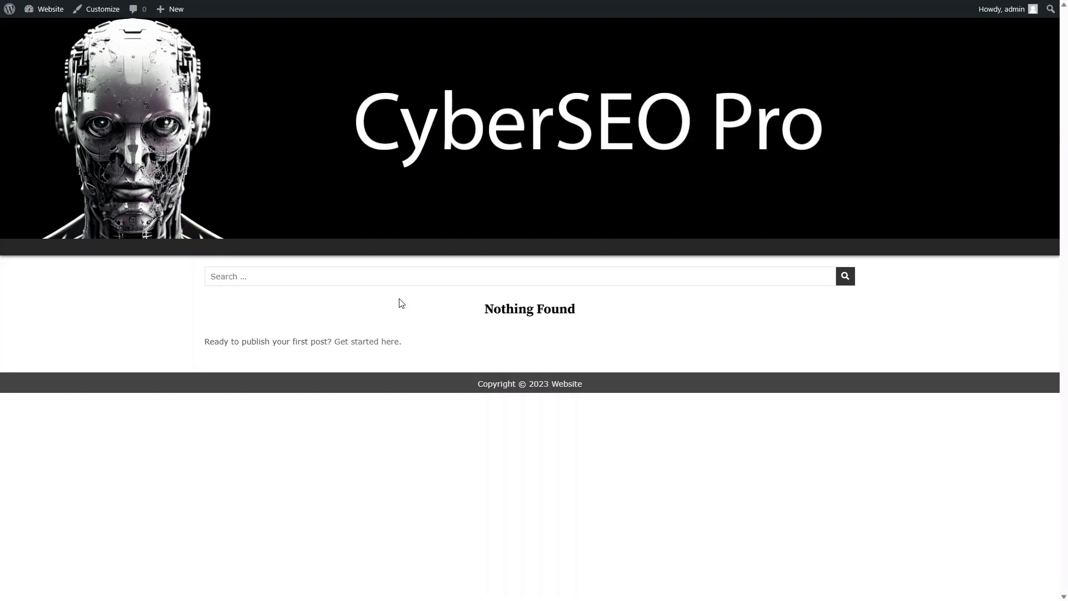
Go from the site front page via the admin Dashboard to the CyberSEO Pro Syndicator
{"action": "left_click", "coordinate": [49, 9]}
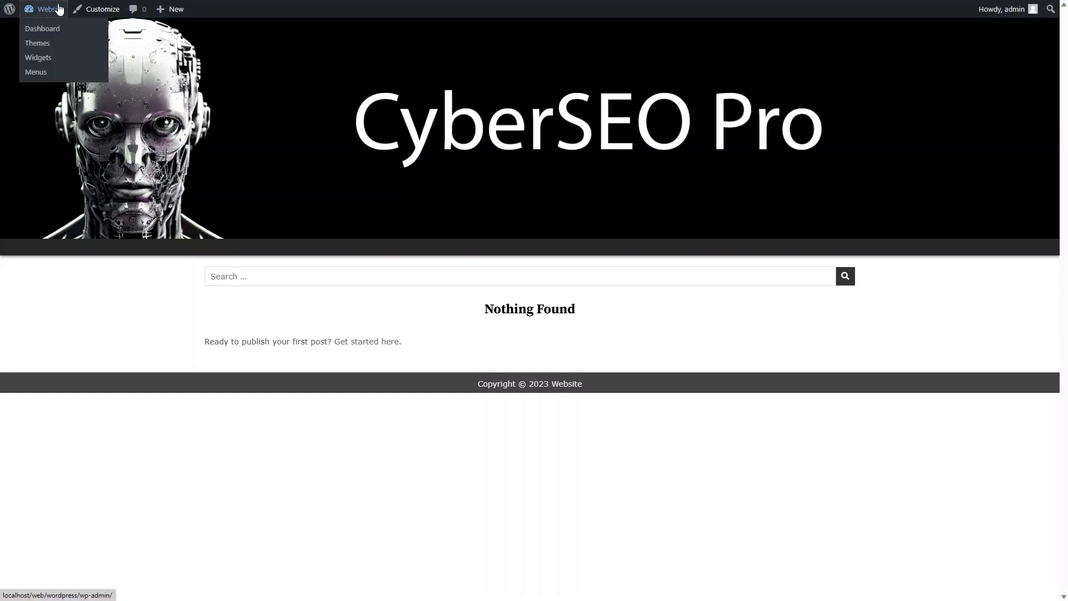
{"action": "left_click", "coordinate": [42, 28]}
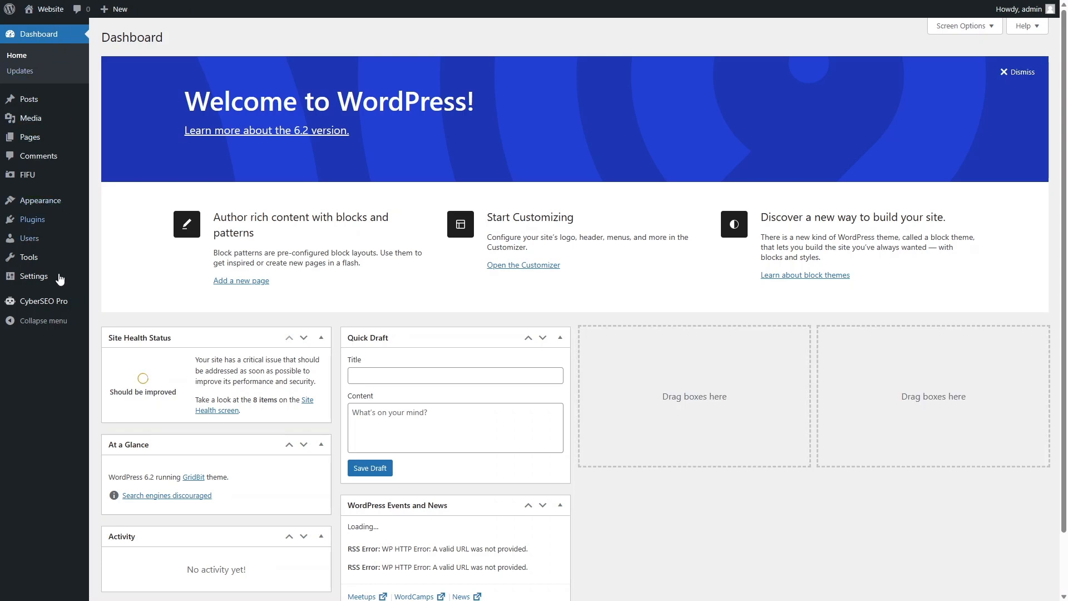
{"action": "left_click", "coordinate": [43, 302]}
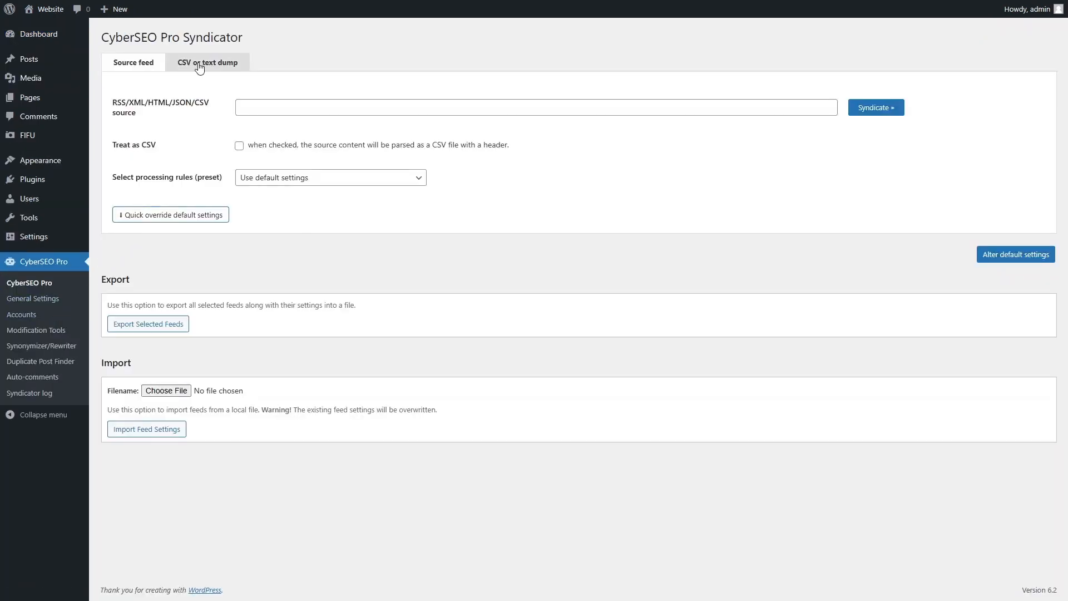
Import the apple pie recipe list as a text dump with the first field mapped to Title
{"action": "left_click", "coordinate": [207, 62]}
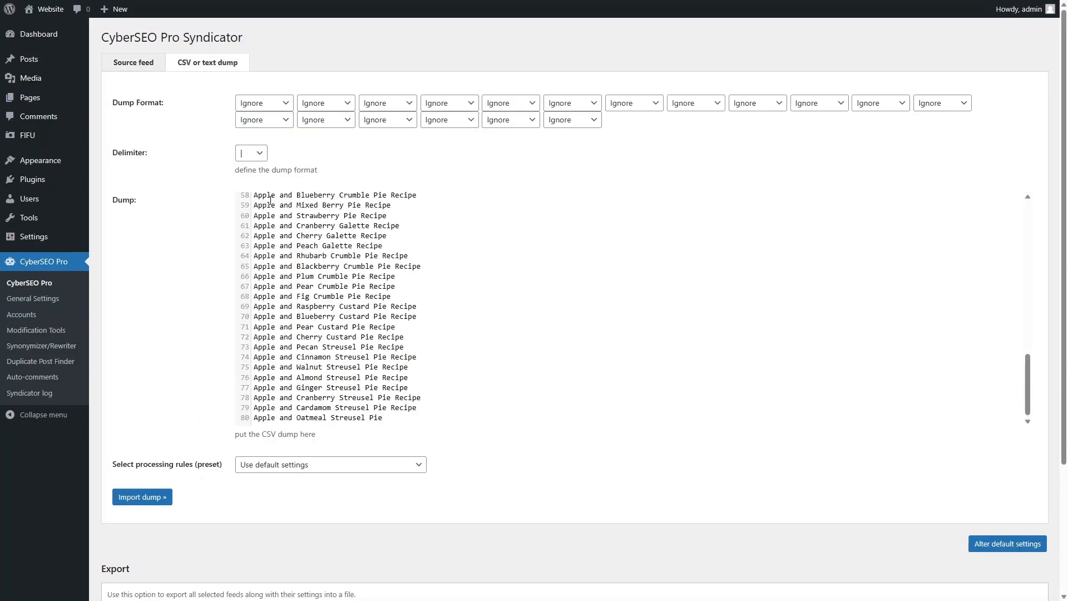
{"action": "scroll", "scroll_direction": "up", "scroll_amount": 3}
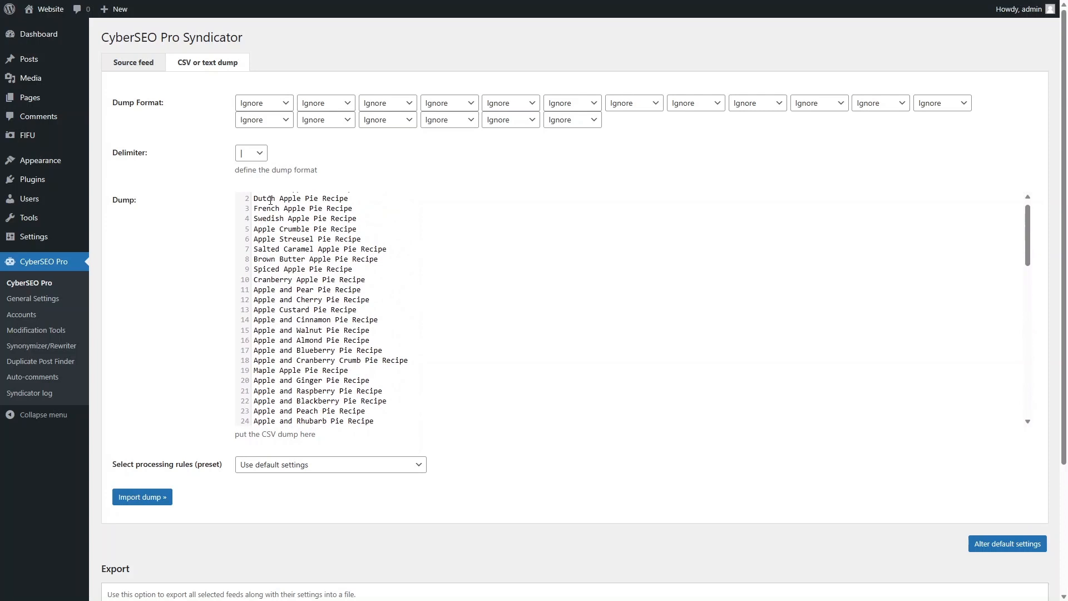
{"action": "scroll", "scroll_direction": "up", "scroll_amount": 3}
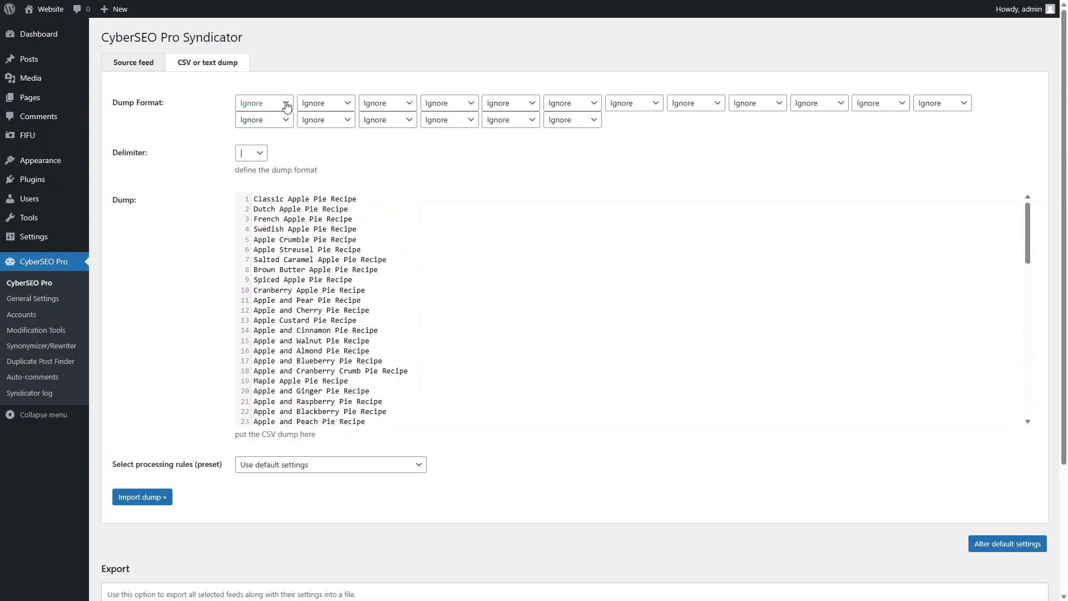
{"action": "left_click", "coordinate": [262, 102]}
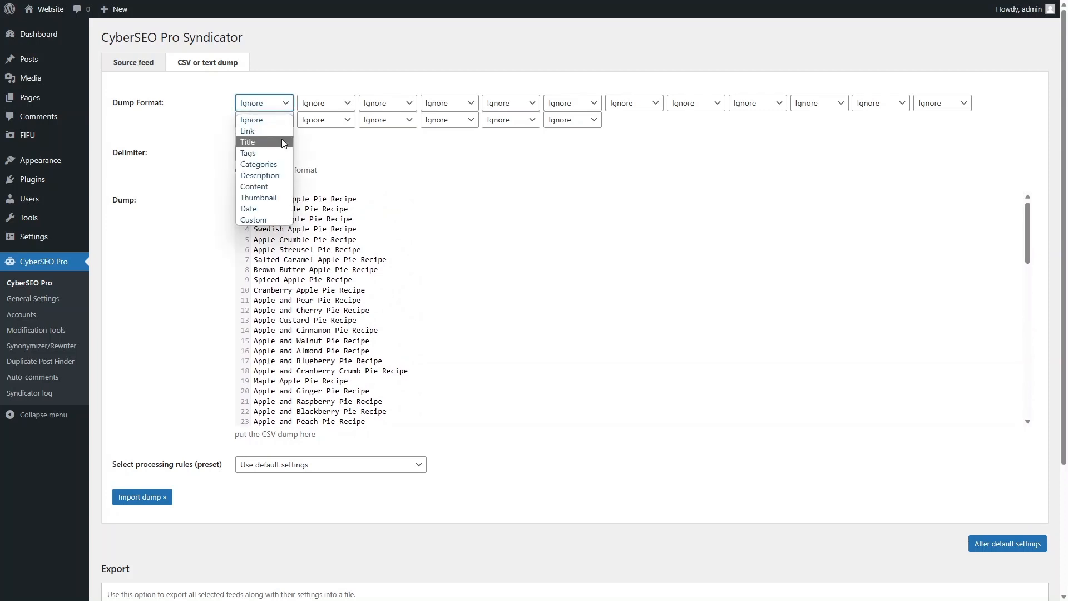
{"action": "left_click", "coordinate": [247, 141]}
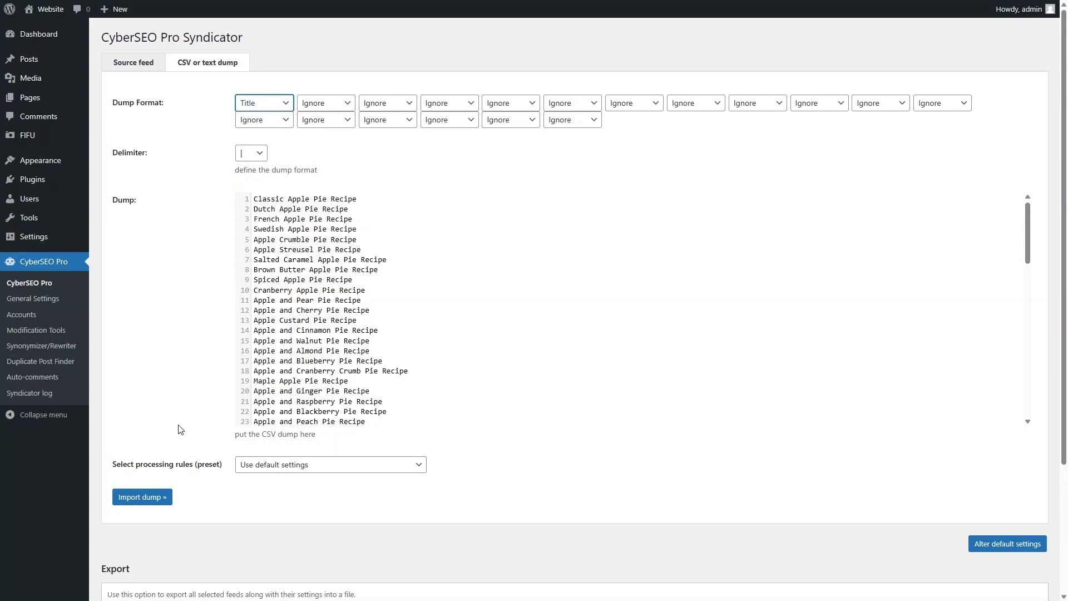
{"action": "left_click", "coordinate": [141, 496]}
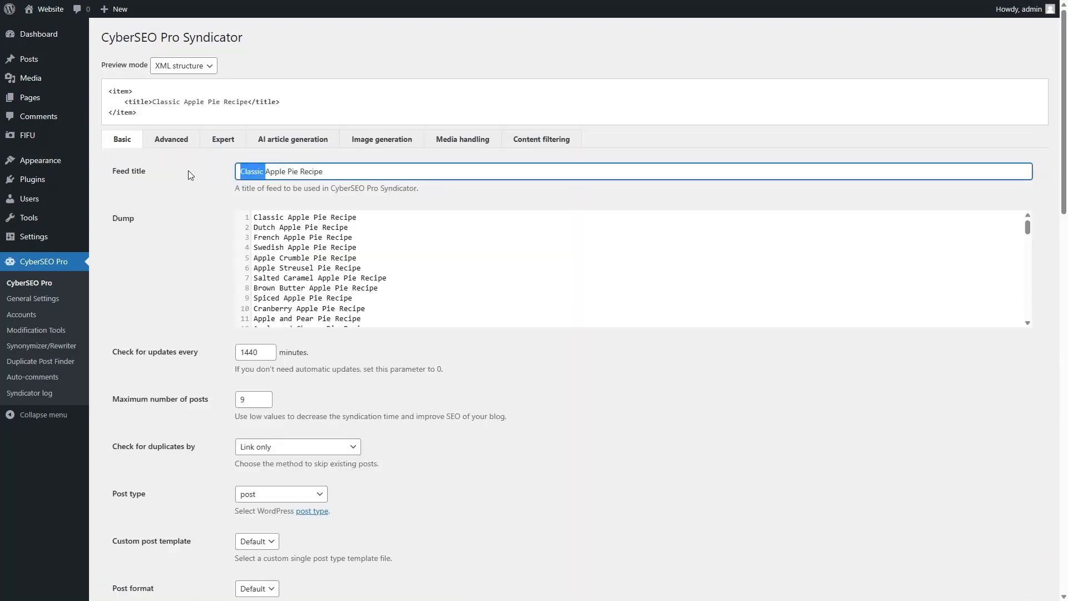
Remove 'Classic' from the feed title and set duplicate checking to Title only
{"action": "key", "text": "Delete"}
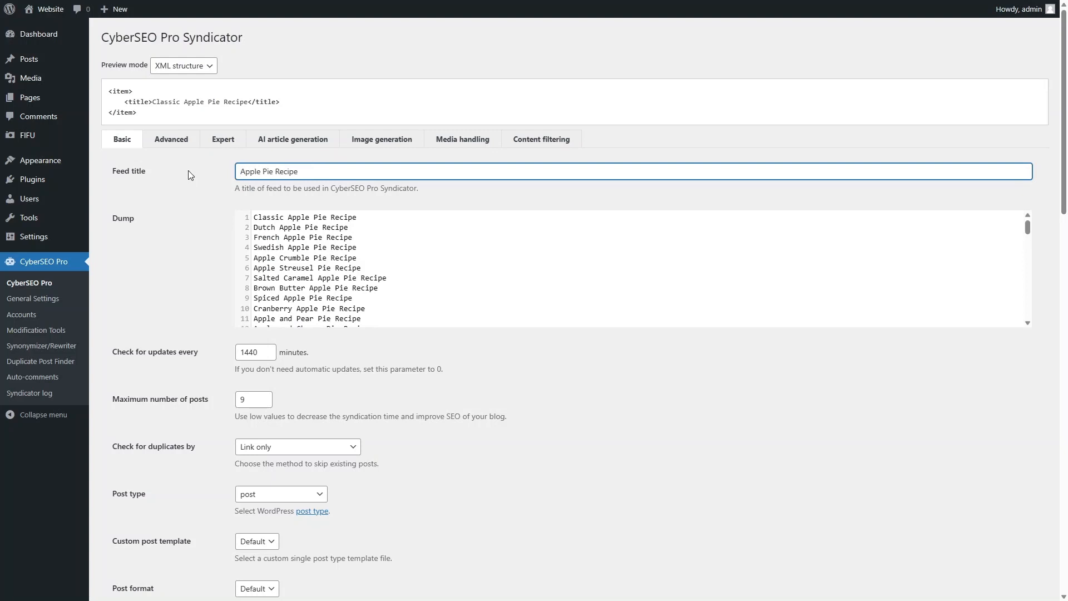
{"action": "scroll", "scroll_direction": "down", "scroll_amount": 3}
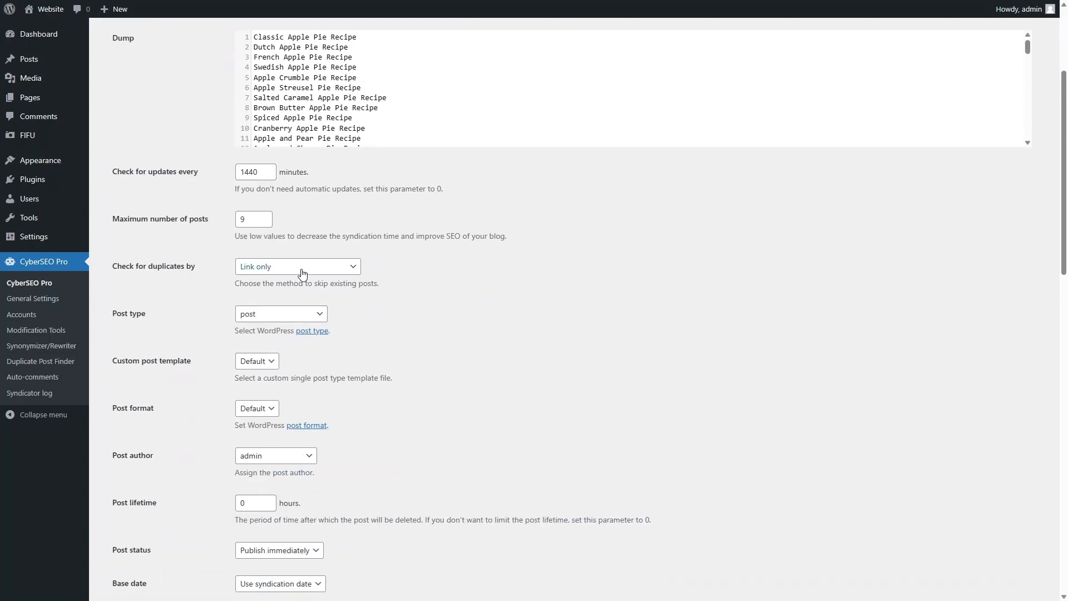
{"action": "left_click", "coordinate": [298, 266]}
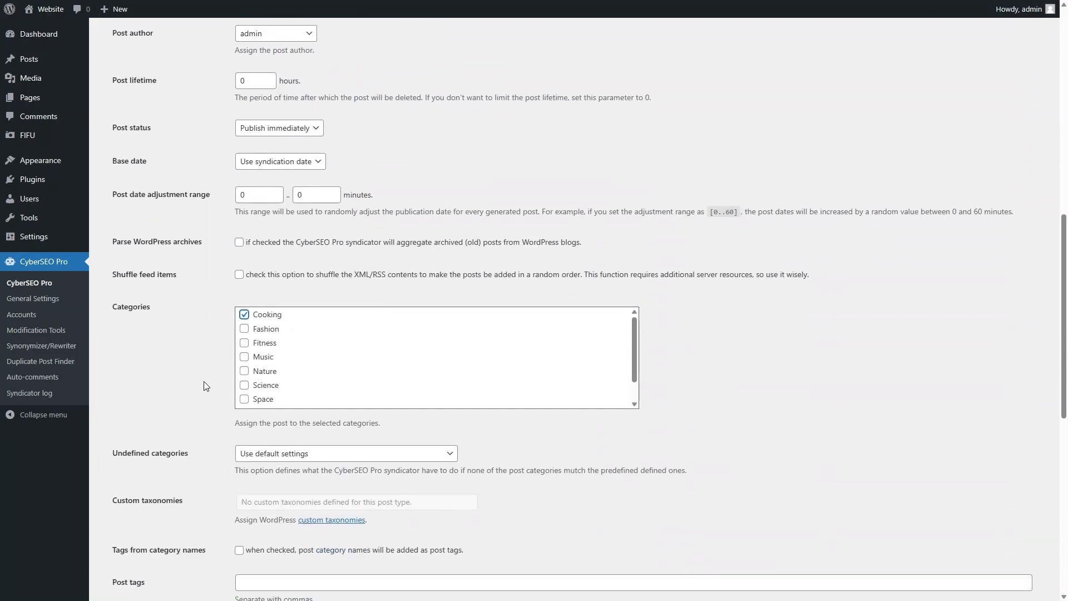
{"action": "scroll", "scroll_direction": "down", "scroll_amount": 3}
{"action": "type", "text": "apple pie"}
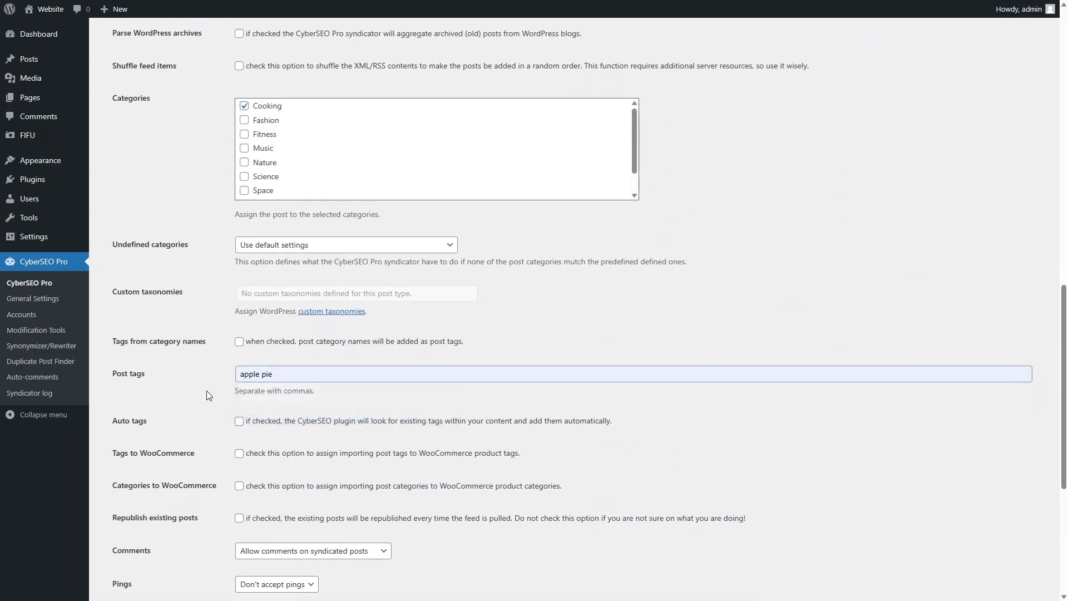
{"action": "scroll", "scroll_direction": "down", "scroll_amount": 3}
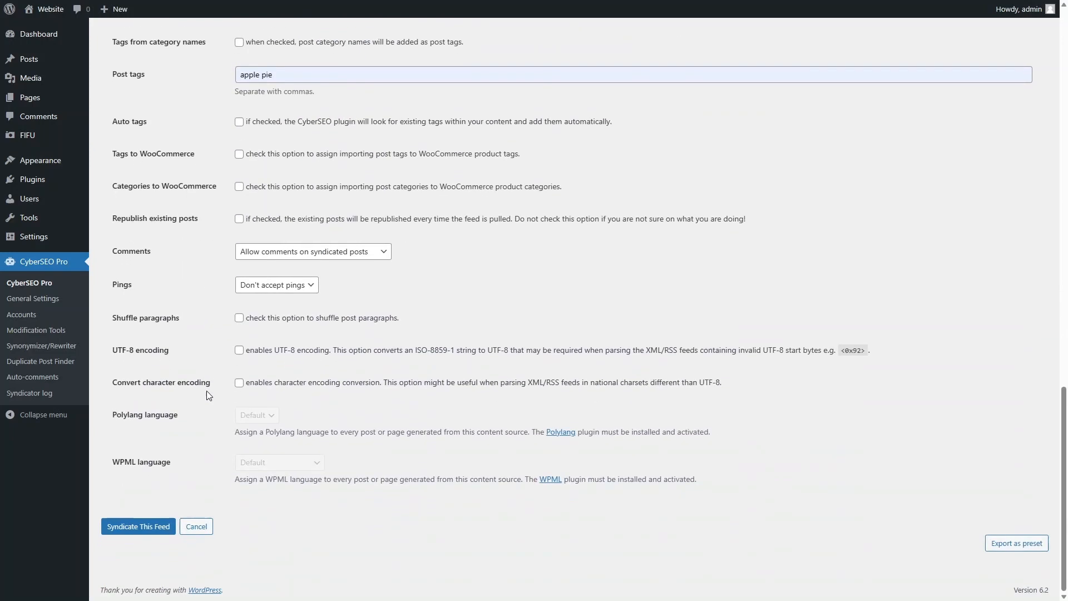
{"action": "scroll", "scroll_direction": "up", "scroll_amount": 3}
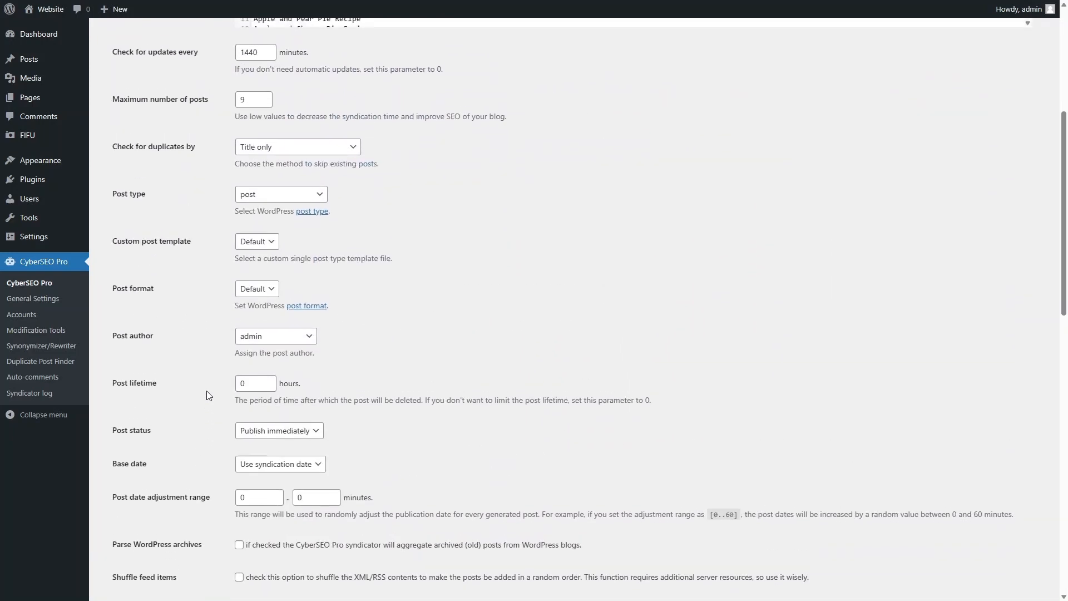
{"action": "scroll", "scroll_direction": "up", "scroll_amount": 3}
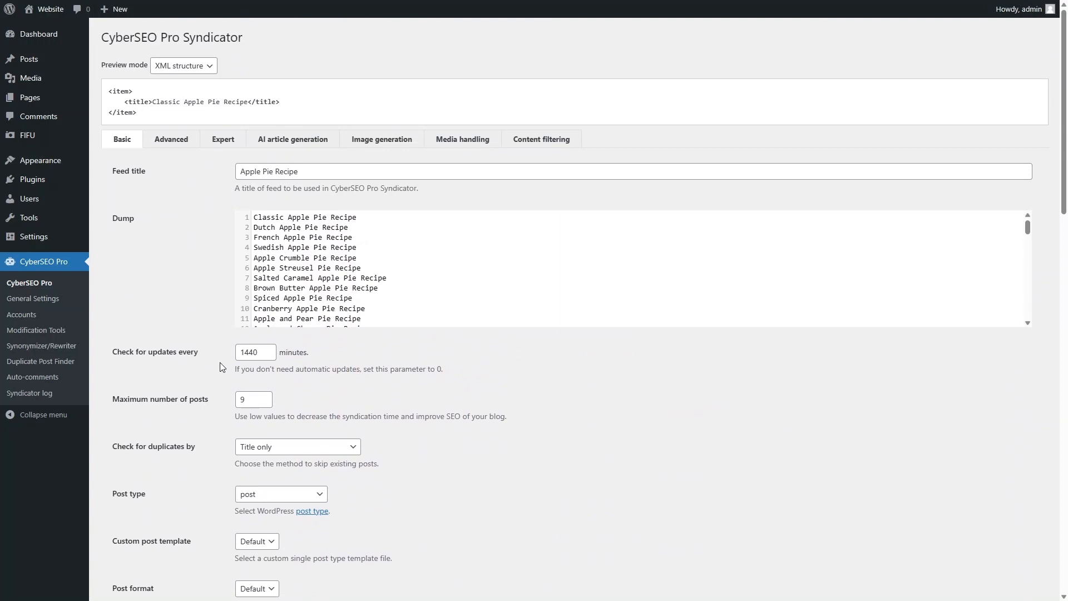
Choose OpenAI GPT for article generation with the long %post_title% recipe article assignment
{"action": "left_click", "coordinate": [292, 139]}
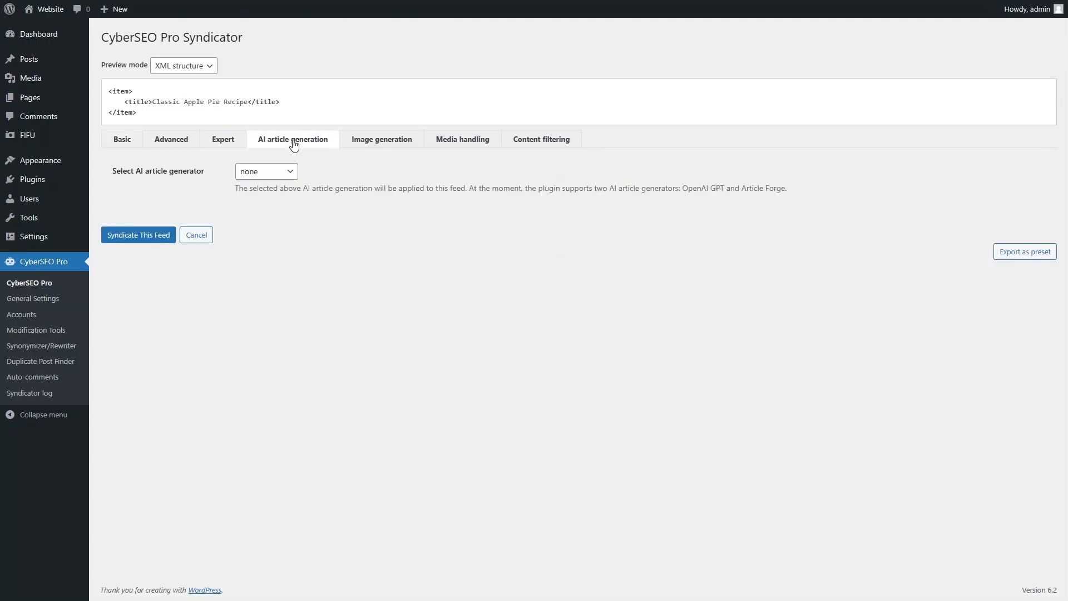
{"action": "left_click", "coordinate": [266, 172]}
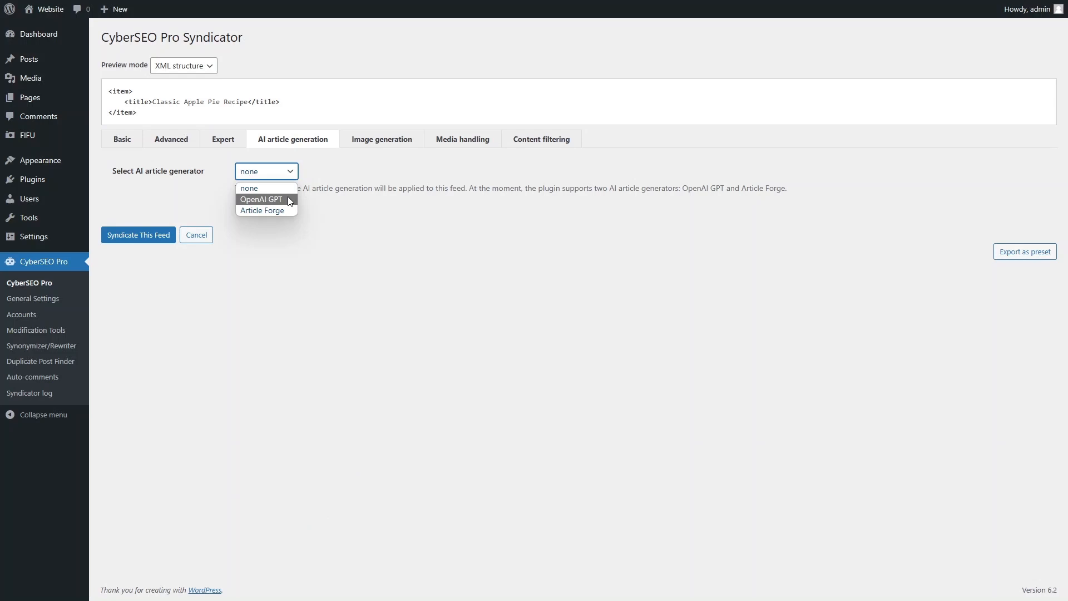
{"action": "left_click", "coordinate": [261, 199]}
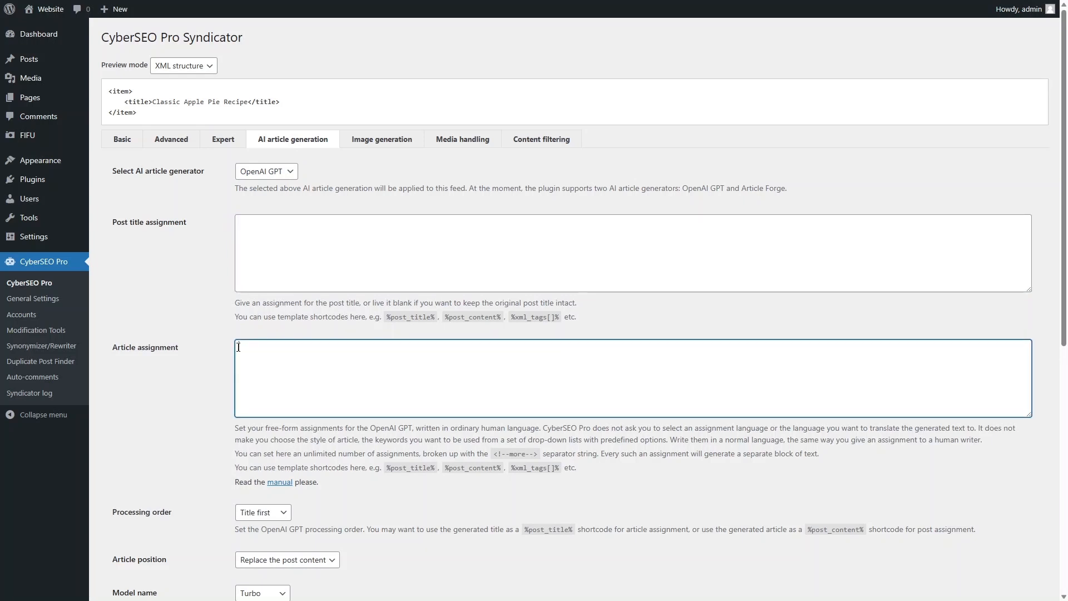
{"action": "type", "text": "Write a long article with a recipe of %post_title% that includes a list of ingredients, detailed instructions, and an introduction about the taste and nutritional characteristics of the dish"}
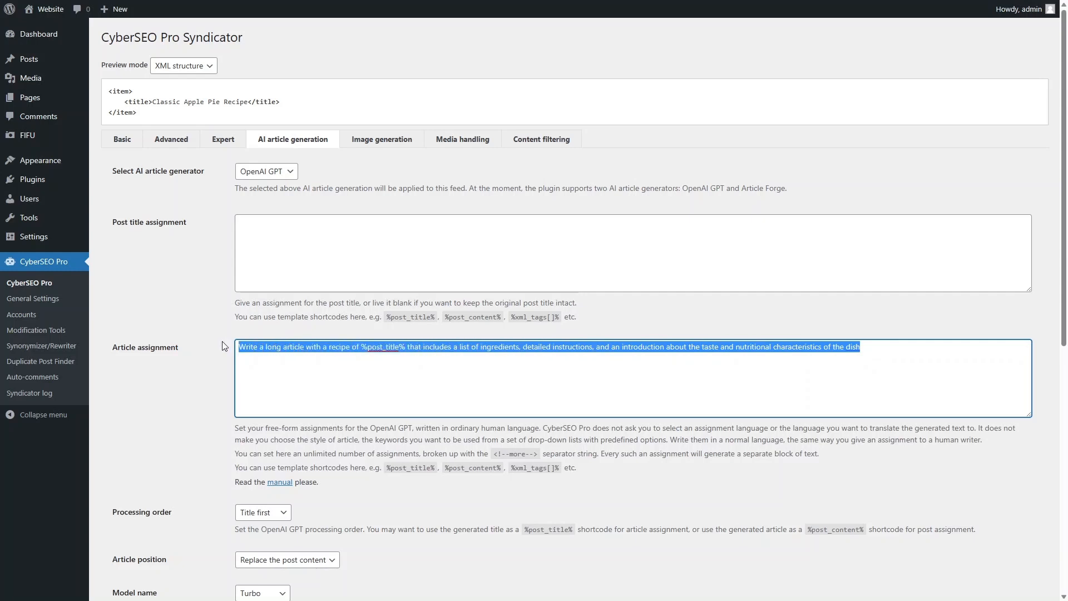
Select the GPT-4 model for generating the recipe articles
{"action": "scroll", "scroll_direction": "down", "scroll_amount": 3}
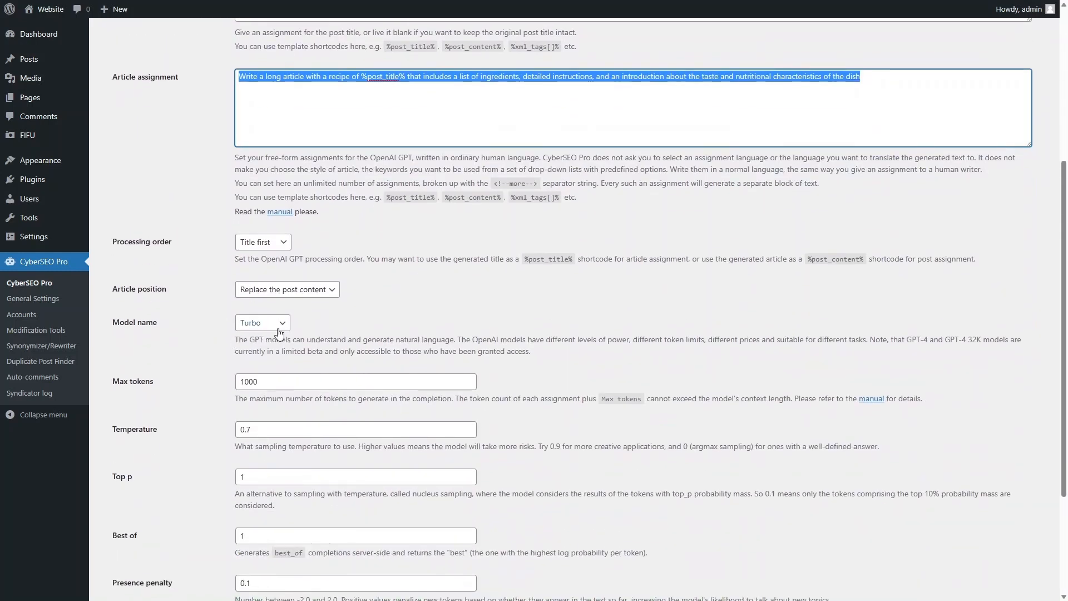
{"action": "left_click", "coordinate": [263, 323]}
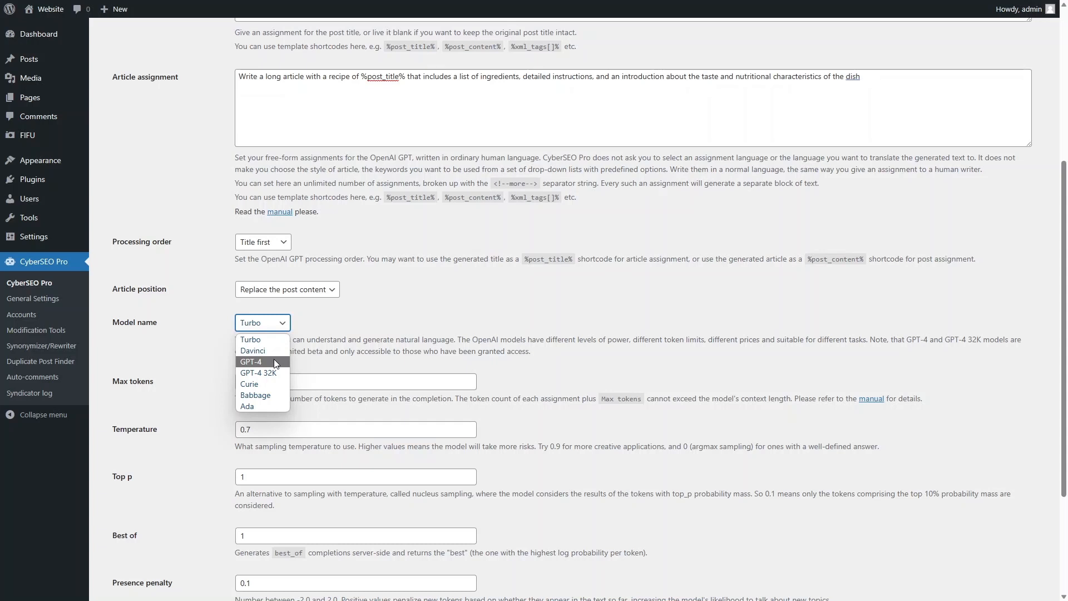
{"action": "left_click", "coordinate": [250, 361]}
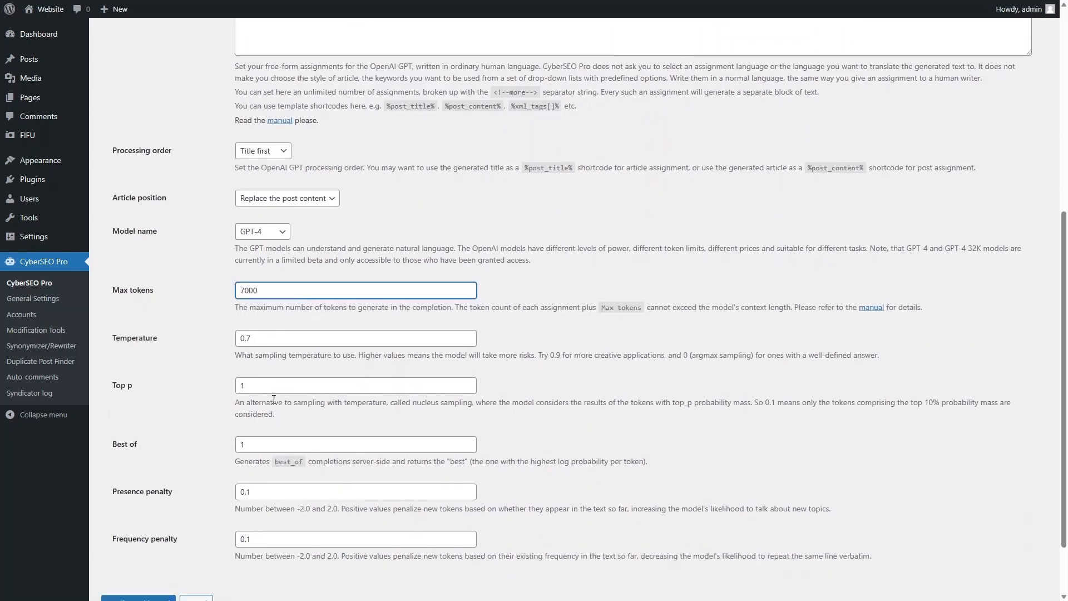
{"action": "scroll", "scroll_direction": "up", "scroll_amount": 3}
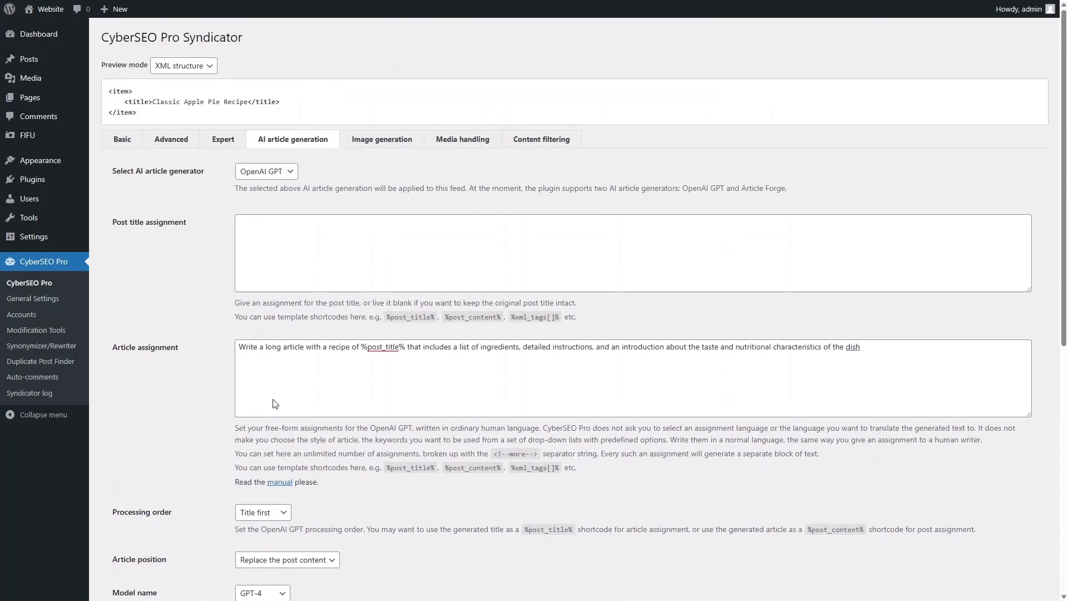
{"action": "left_click", "coordinate": [381, 139]}
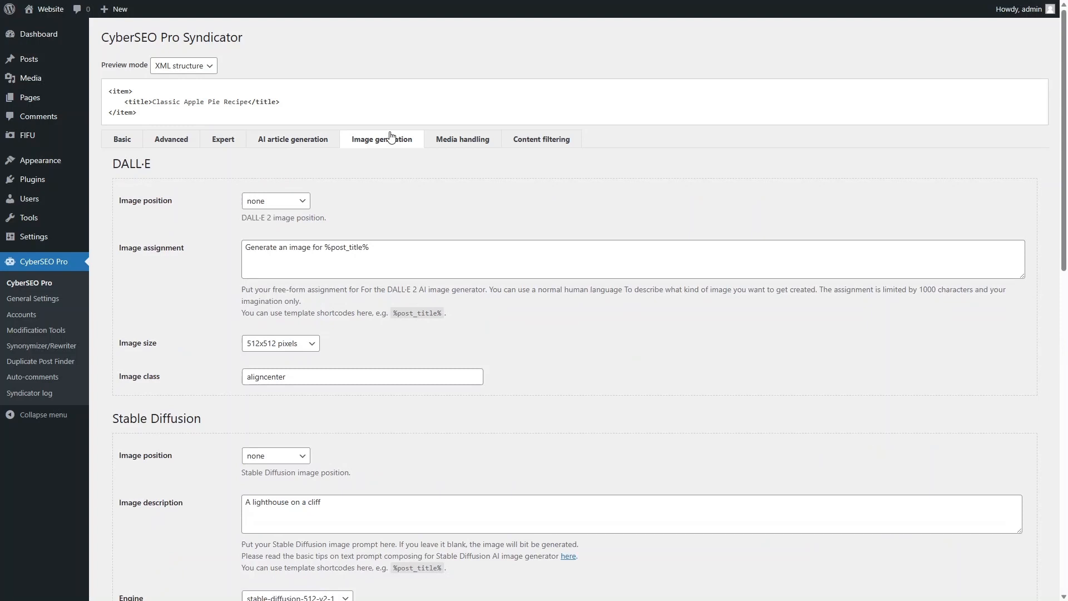
Place a Pixabay image above content using the query 'apple pie' instead of 'blue sky'
{"action": "scroll", "scroll_direction": "down", "scroll_amount": 3}
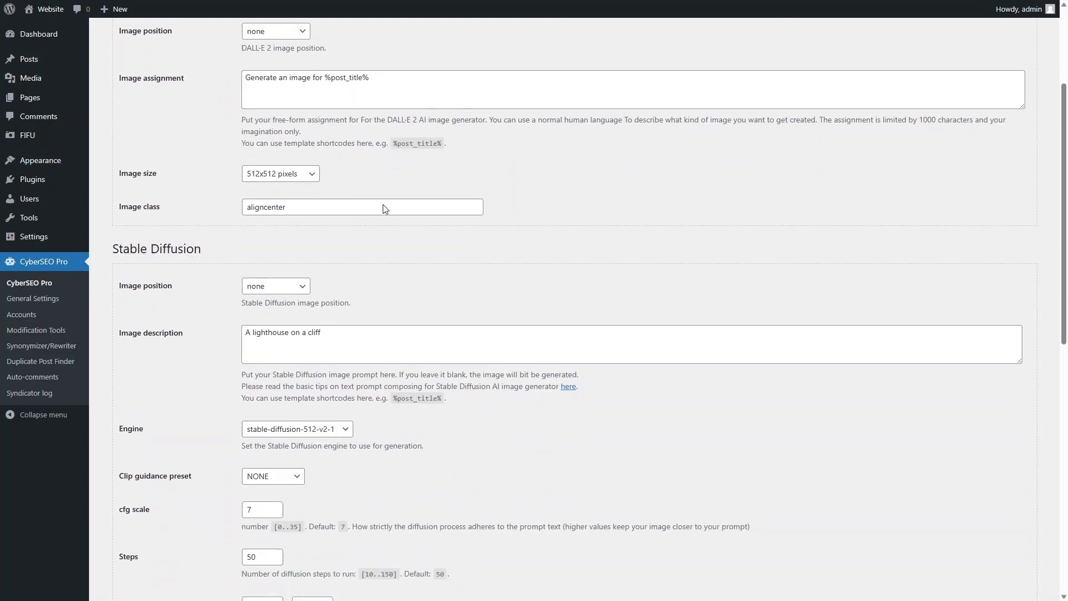
{"action": "scroll", "scroll_direction": "down", "scroll_amount": 3}
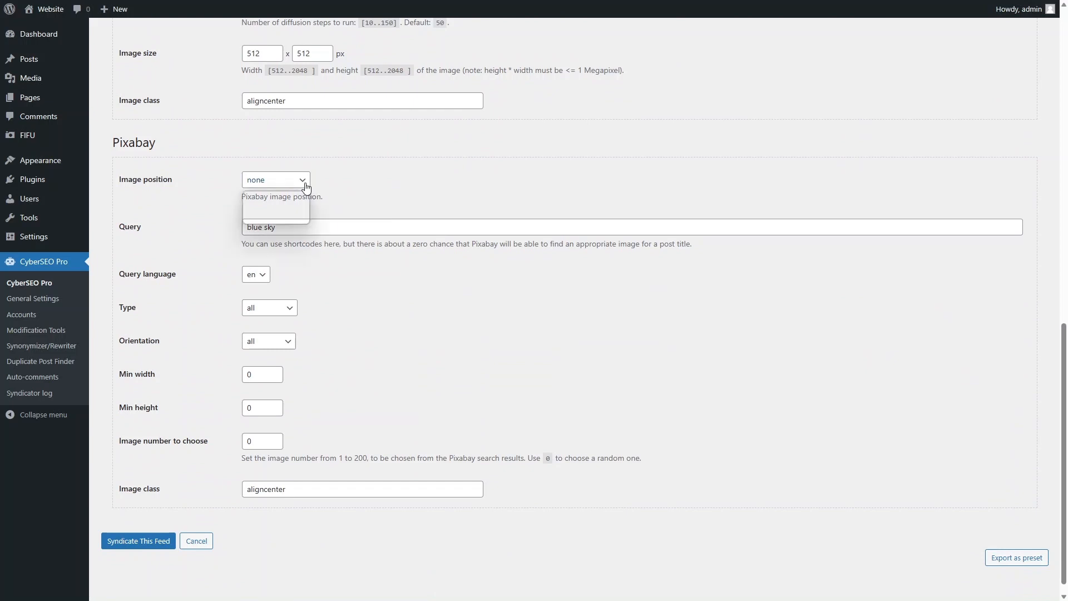
{"action": "left_click", "coordinate": [275, 180]}
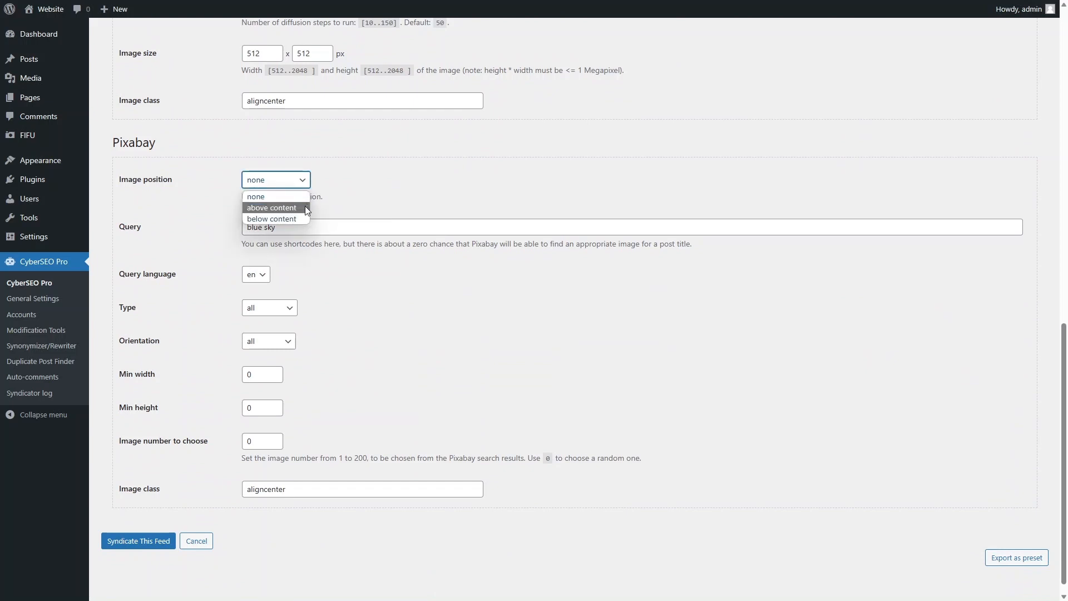
{"action": "left_click", "coordinate": [272, 207]}
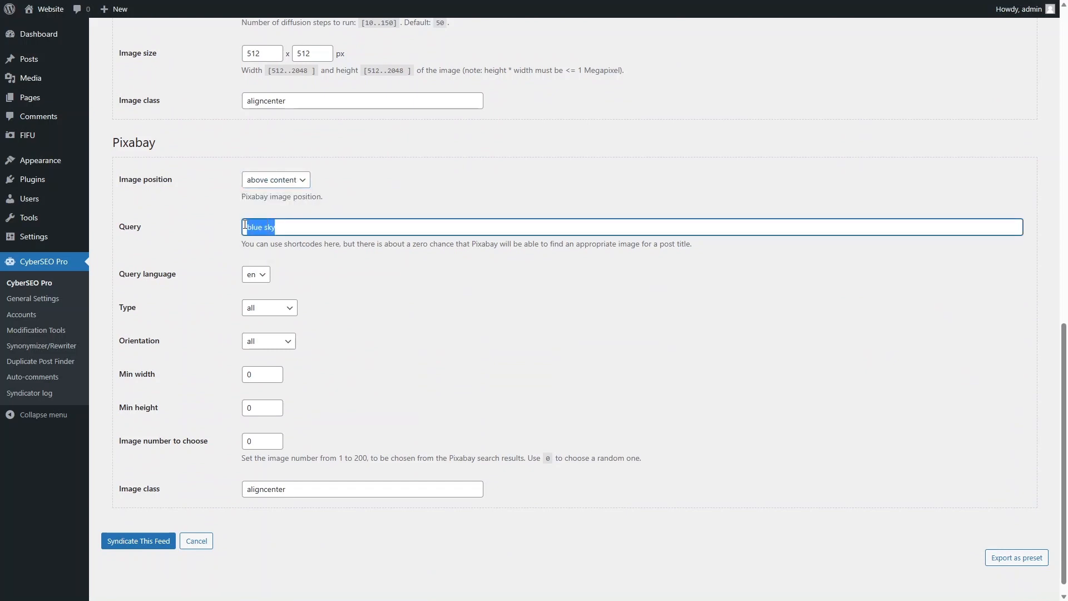
{"action": "type", "text": "apple"}
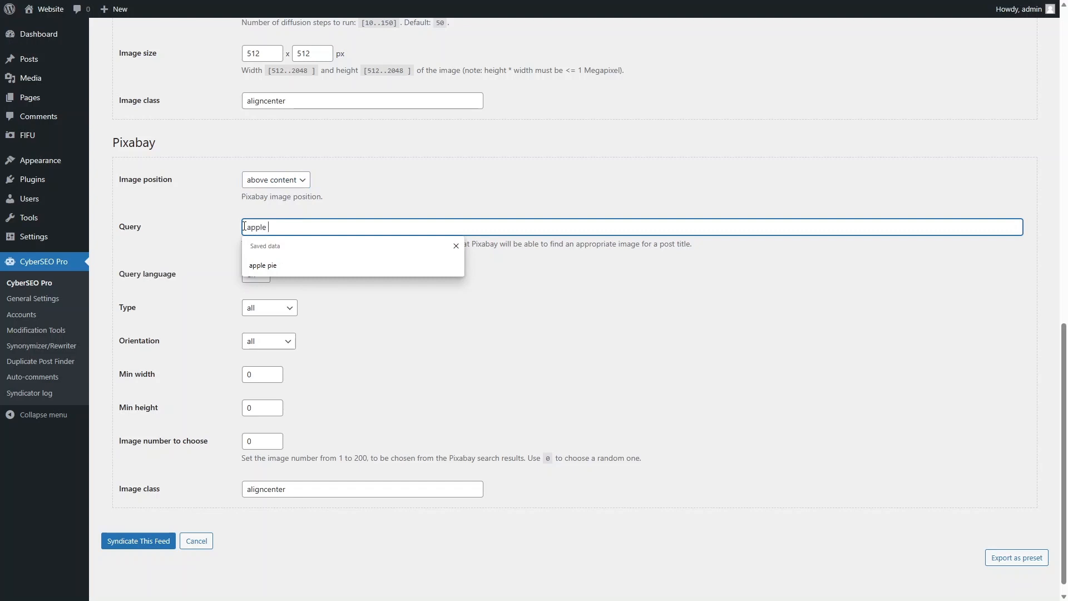
{"action": "left_click", "coordinate": [263, 266]}
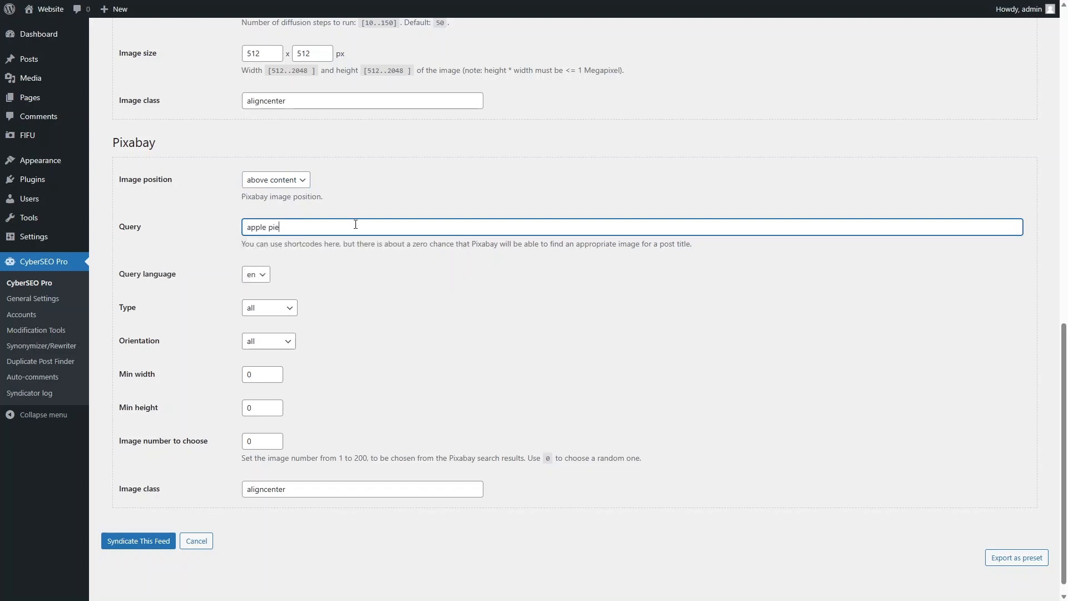
{"action": "scroll", "scroll_direction": "up", "scroll_amount": 3}
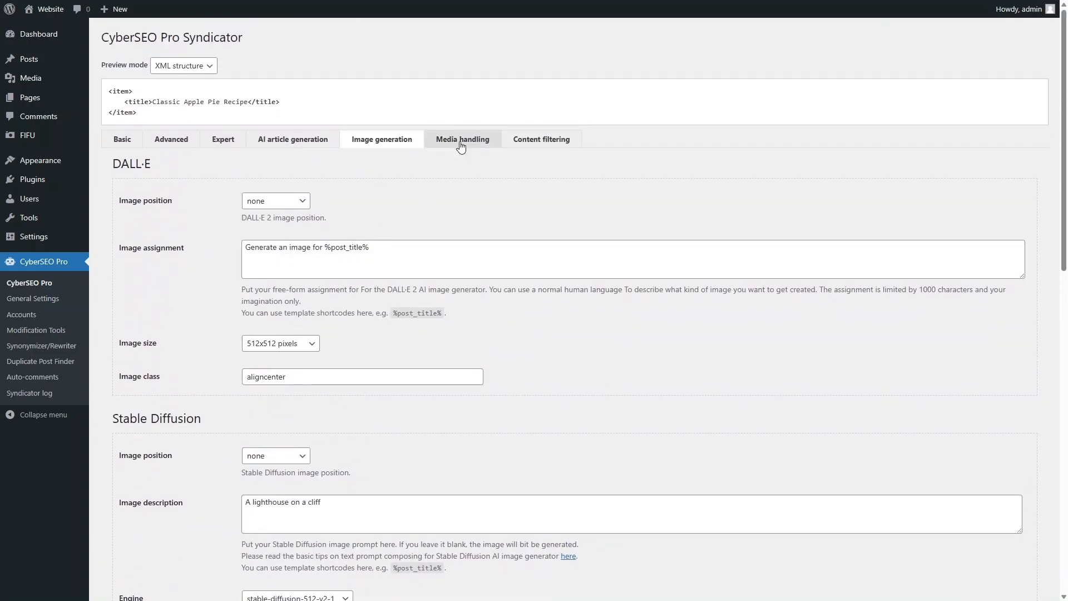
Enable 'Store images locally' in Media handling and save the feed
{"action": "left_click", "coordinate": [461, 139]}
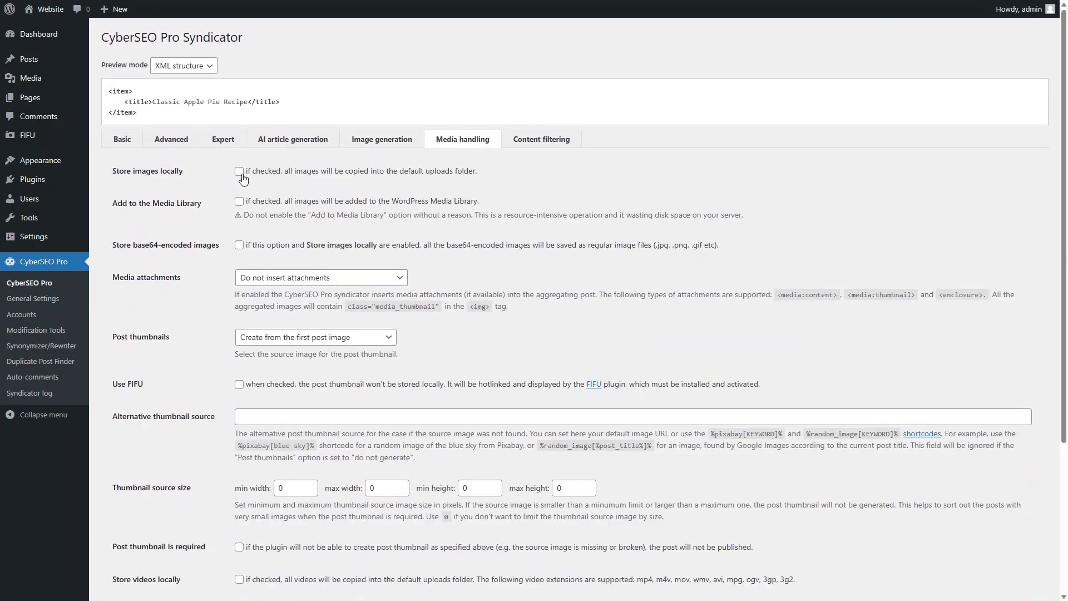
{"action": "left_click", "coordinate": [239, 171]}
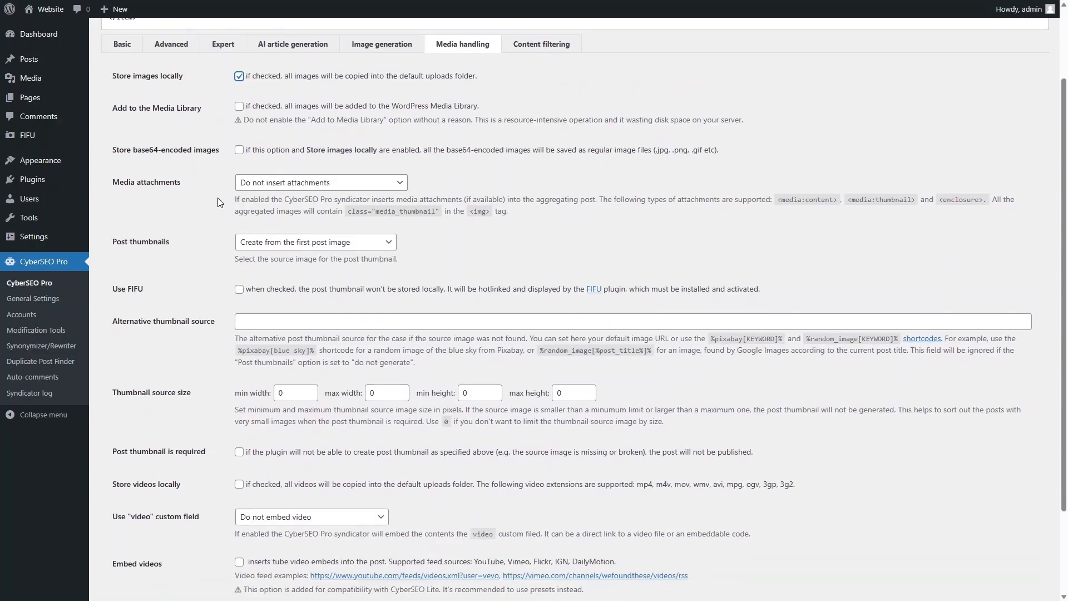
{"action": "scroll", "scroll_direction": "down", "scroll_amount": 3}
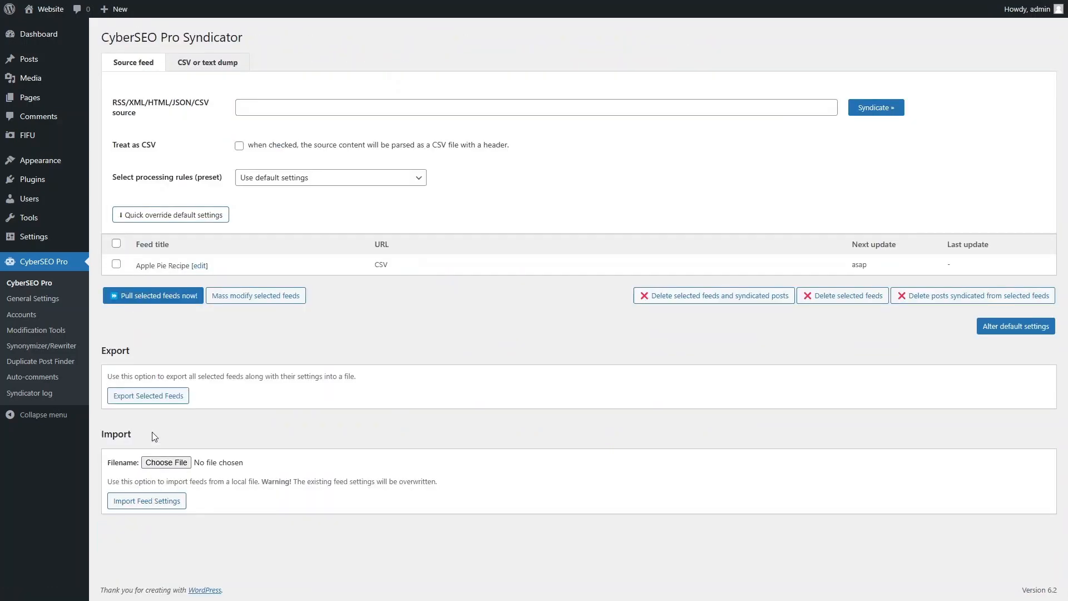
Pull the Apple Pie Recipe feed now and review the nine new posts on the front page
{"action": "left_click", "coordinate": [116, 265]}
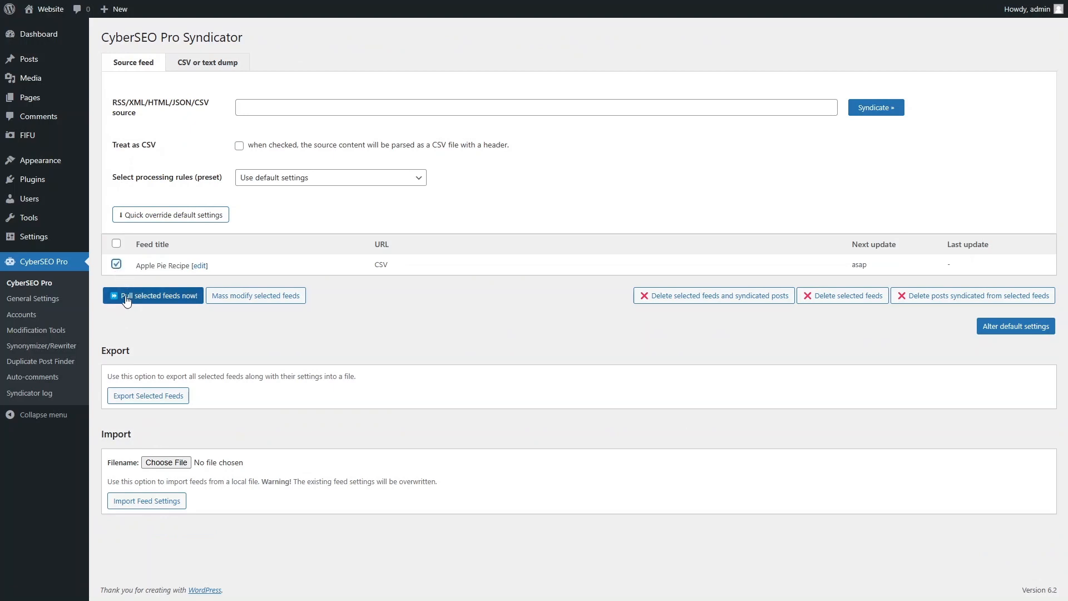
{"action": "left_click", "coordinate": [158, 295]}
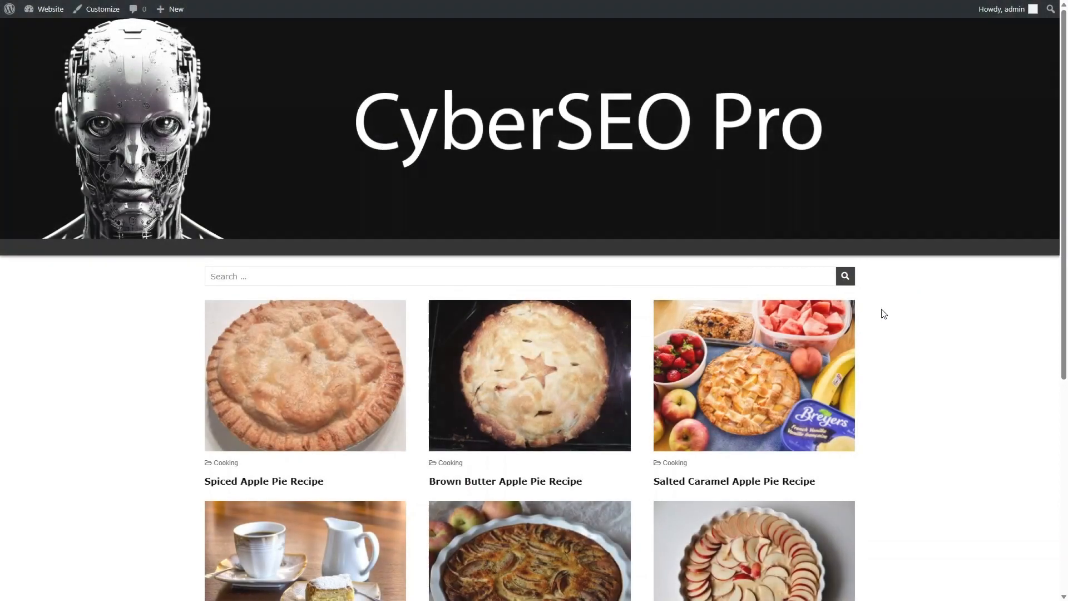
{"action": "scroll", "scroll_direction": "down", "scroll_amount": 3}
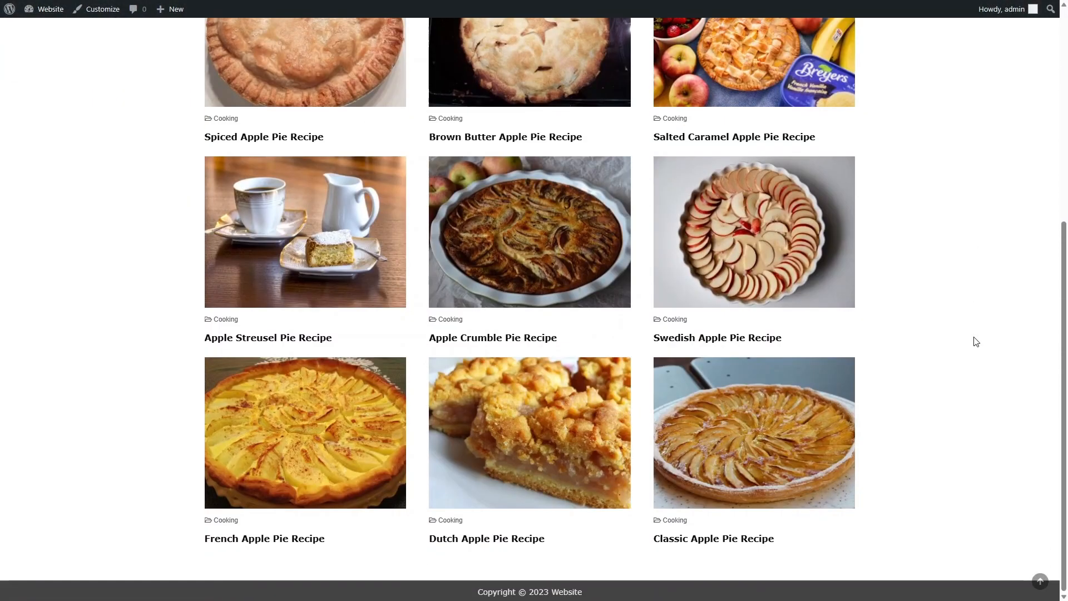
{"action": "scroll", "scroll_direction": "up", "scroll_amount": 3}
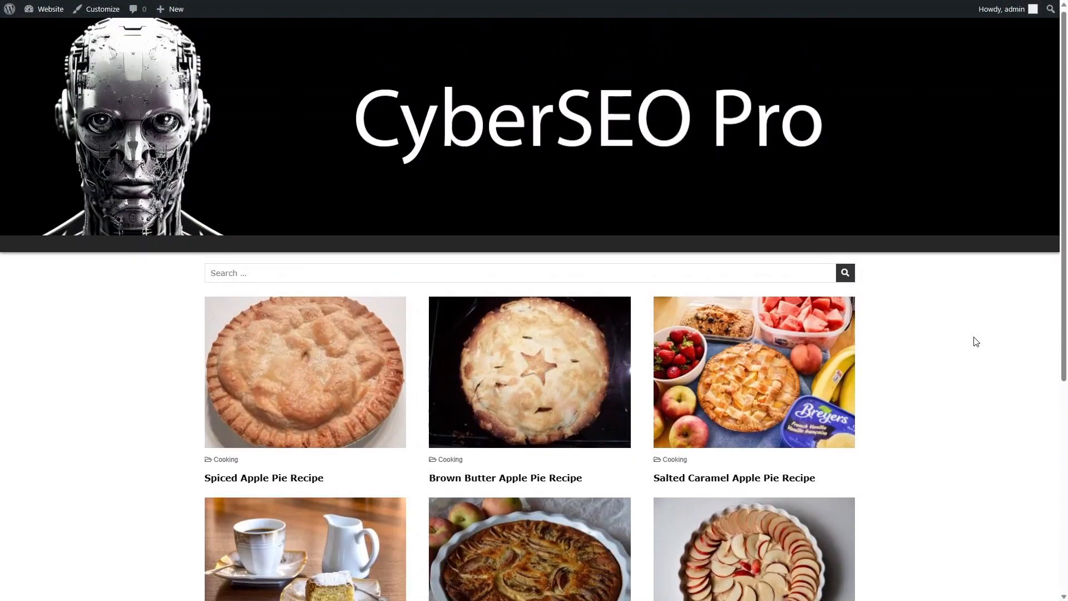
{"action": "scroll", "scroll_direction": "down", "scroll_amount": 3}
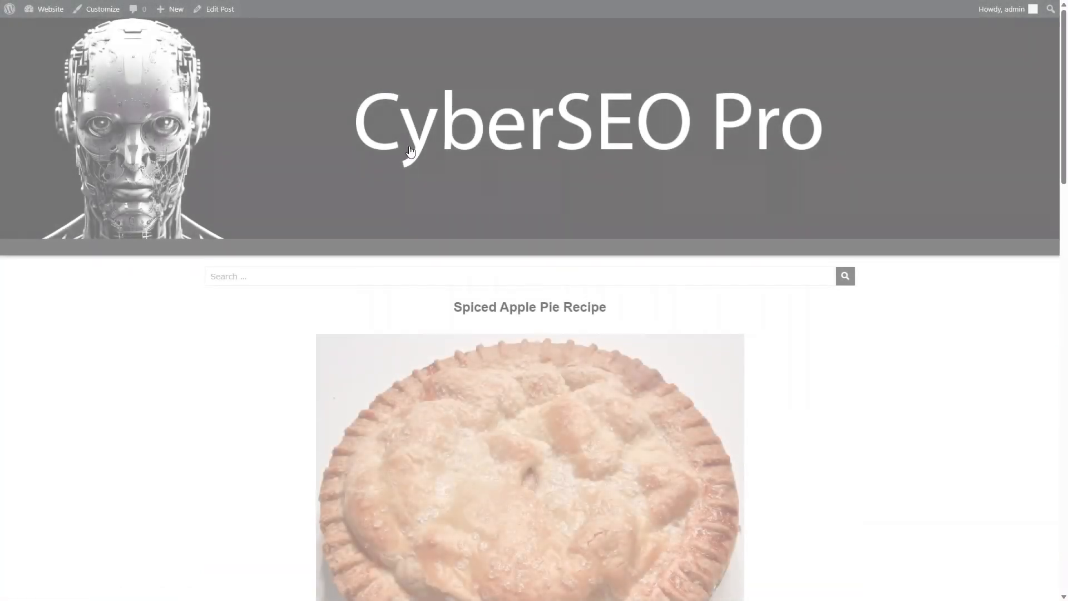
{"action": "scroll", "scroll_direction": "down", "scroll_amount": 3}
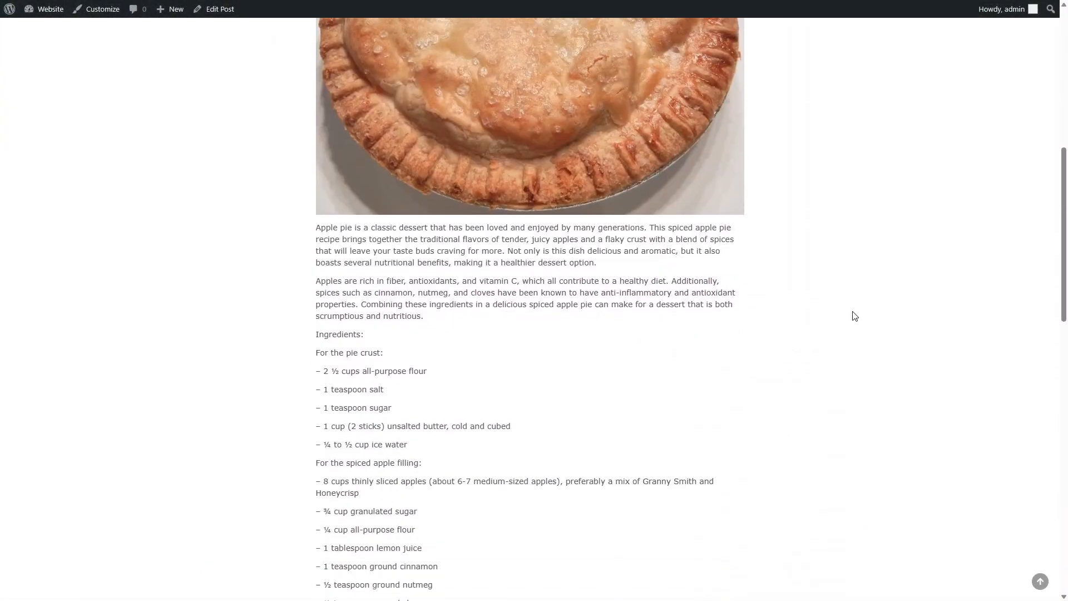
{"action": "scroll", "scroll_direction": "down", "scroll_amount": 3}
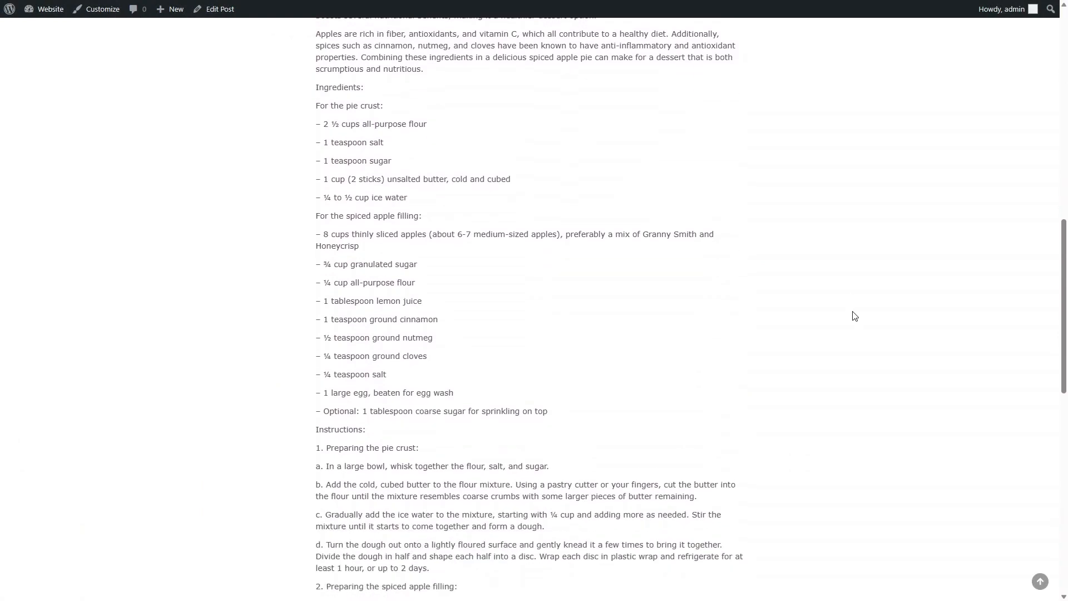
{"action": "scroll", "scroll_direction": "down", "scroll_amount": 3}
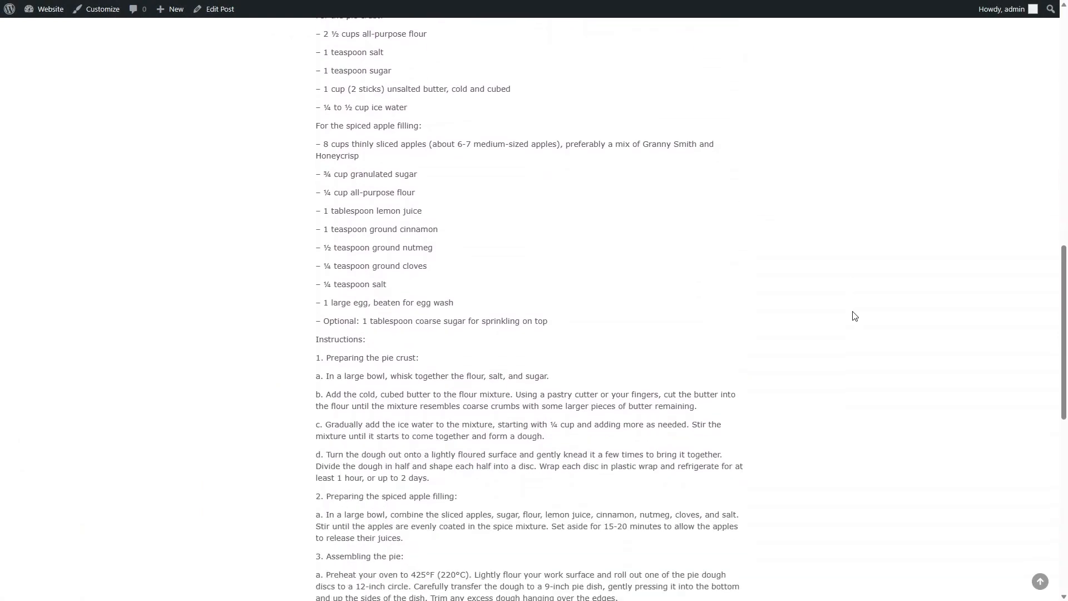
{"action": "scroll", "scroll_direction": "down", "scroll_amount": 3}
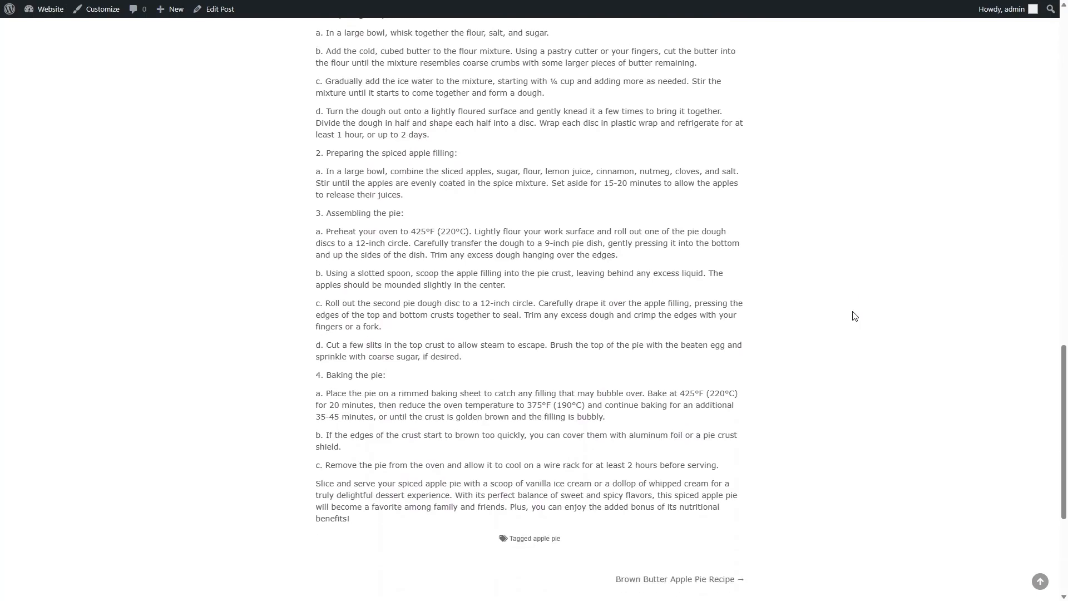
{"action": "scroll", "scroll_direction": "up", "scroll_amount": 3}
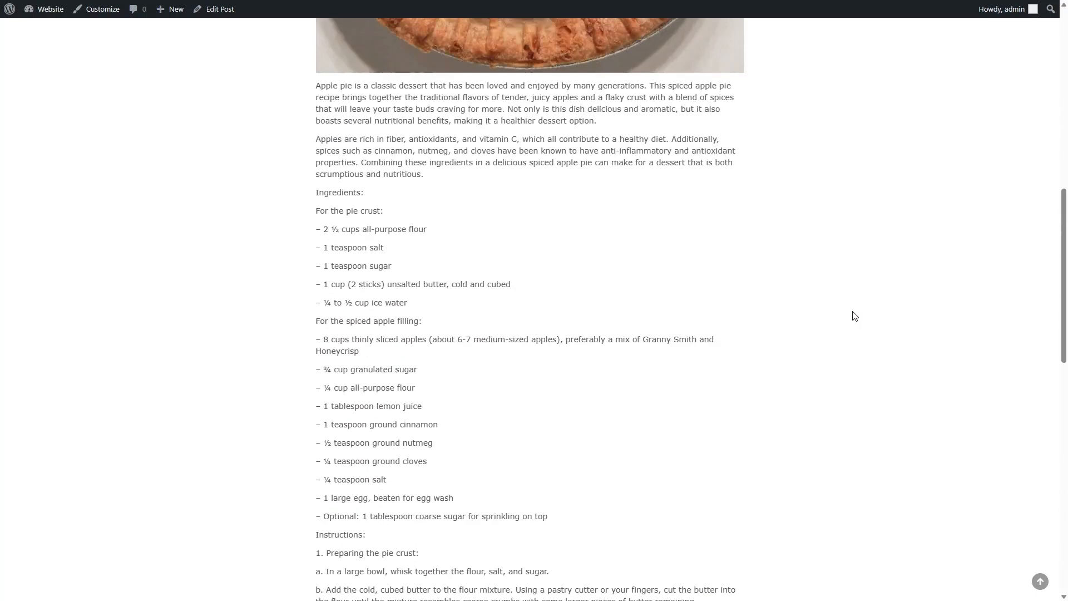
{"action": "scroll", "scroll_direction": "up", "scroll_amount": 3}
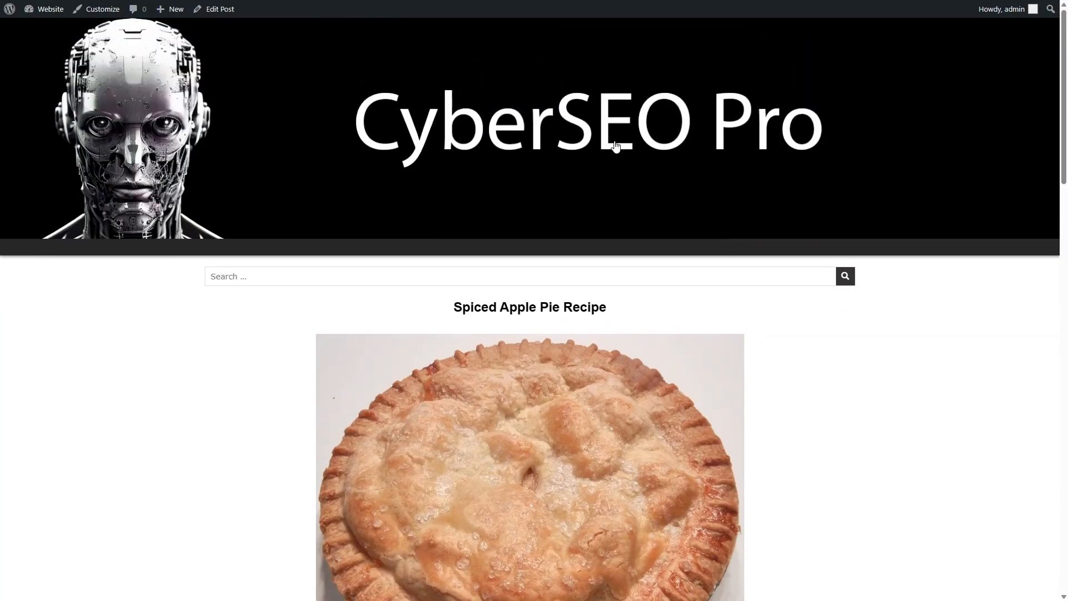
{"action": "mouse_move", "coordinate": [574, 108]}
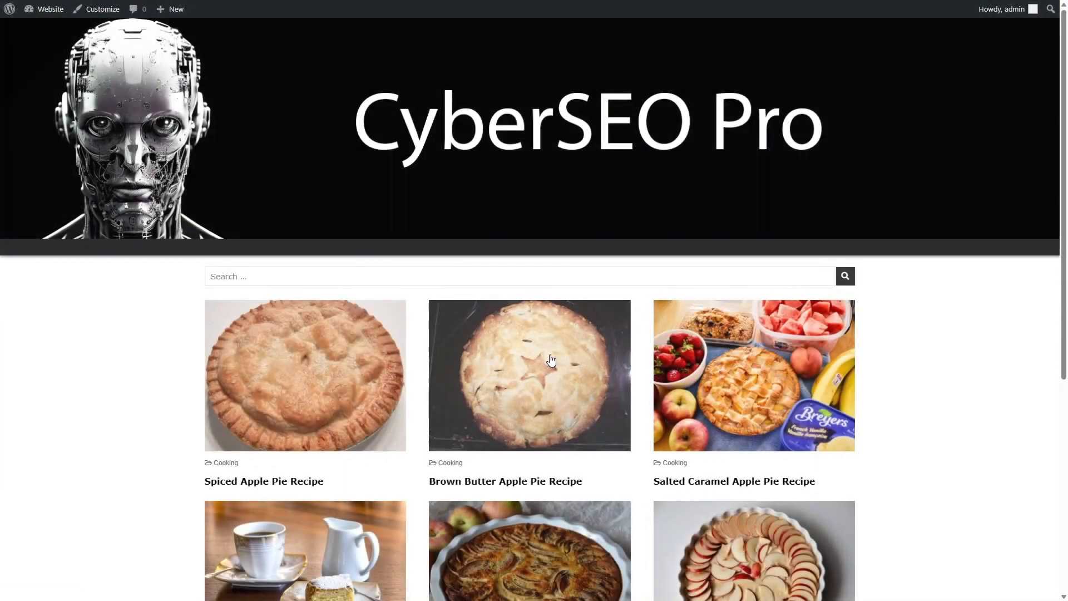
{"action": "left_click", "coordinate": [529, 375]}
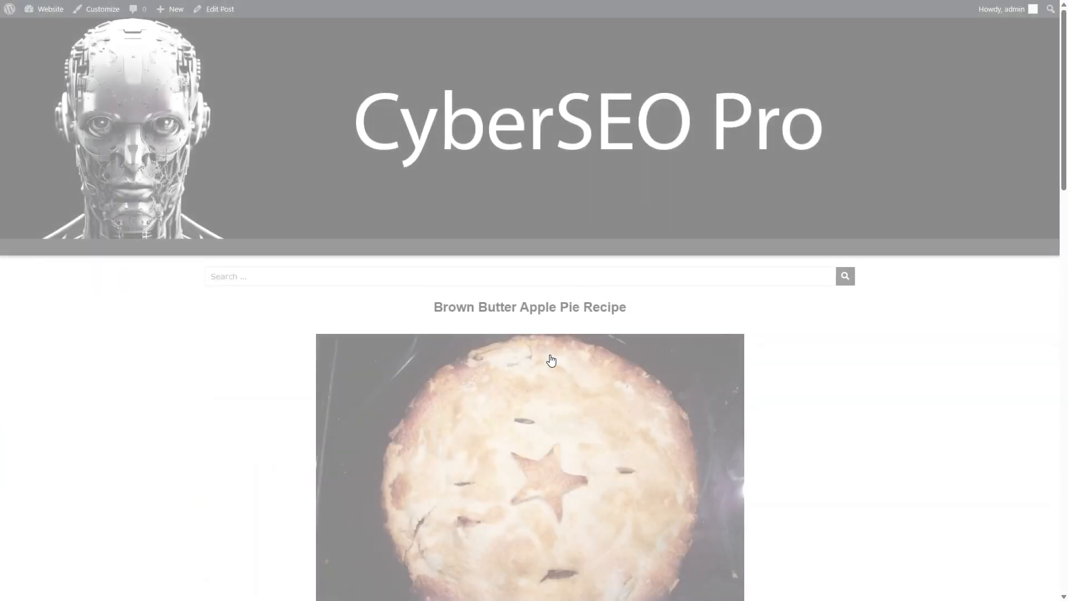
{"action": "scroll", "scroll_direction": "down", "scroll_amount": 3}
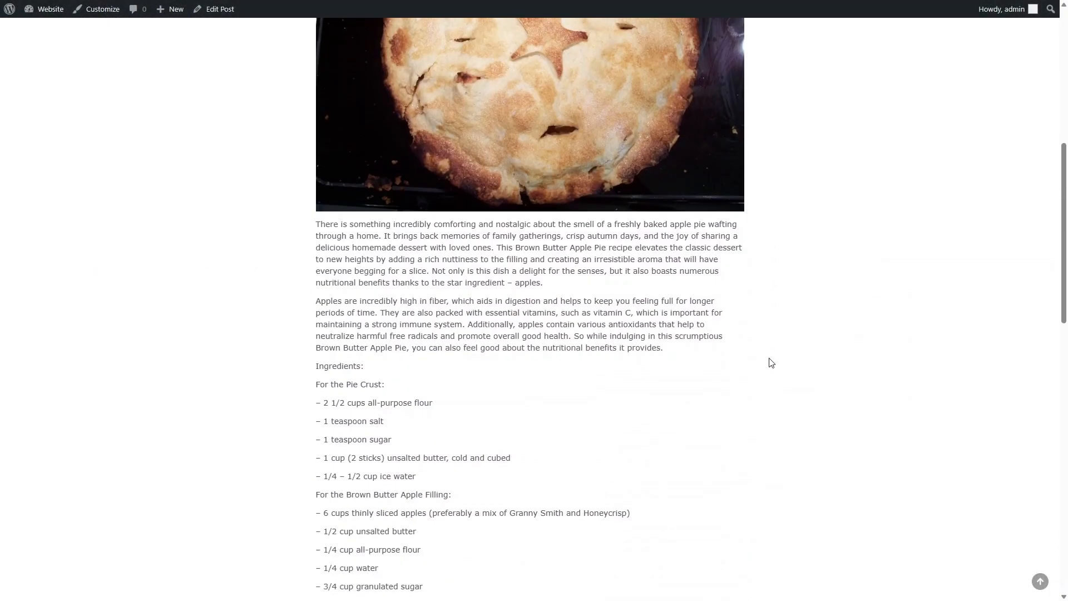
{"action": "scroll", "scroll_direction": "down", "scroll_amount": 3}
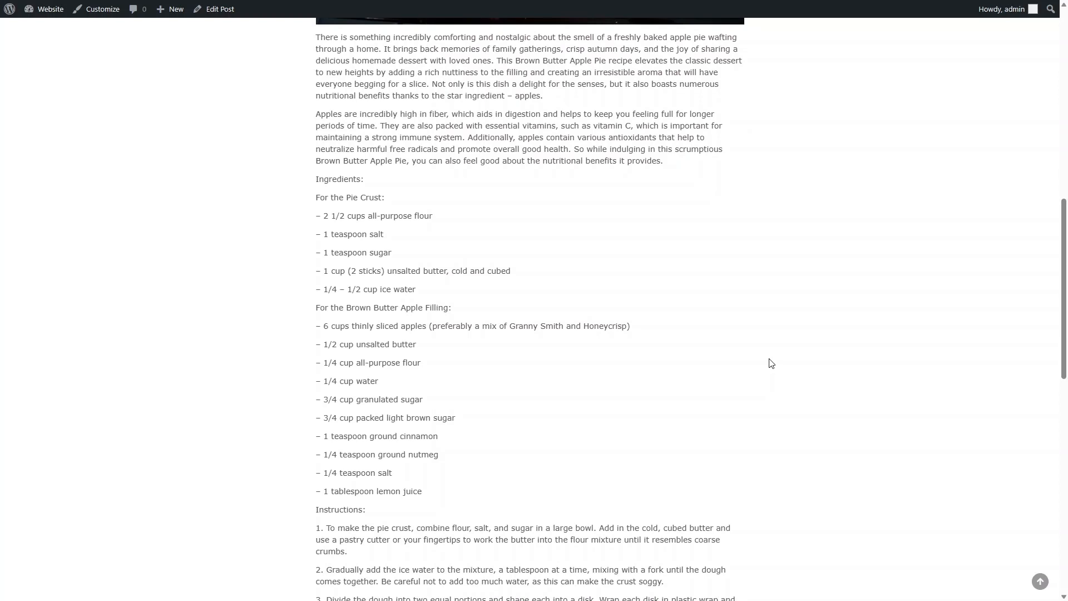
{"action": "scroll", "scroll_direction": "down", "scroll_amount": 3}
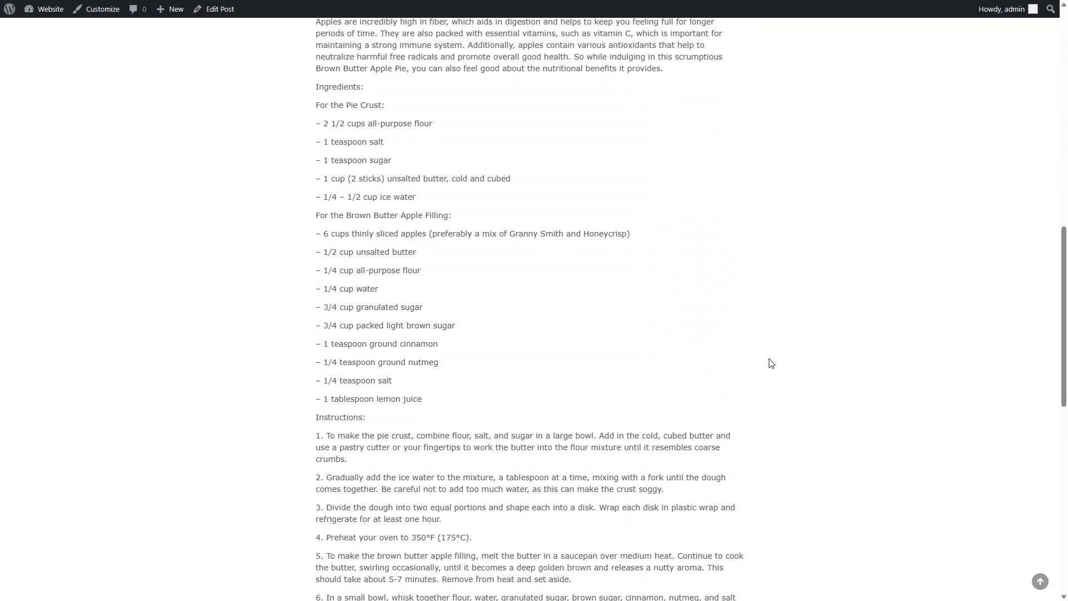
{"action": "scroll", "scroll_direction": "down", "scroll_amount": 3}
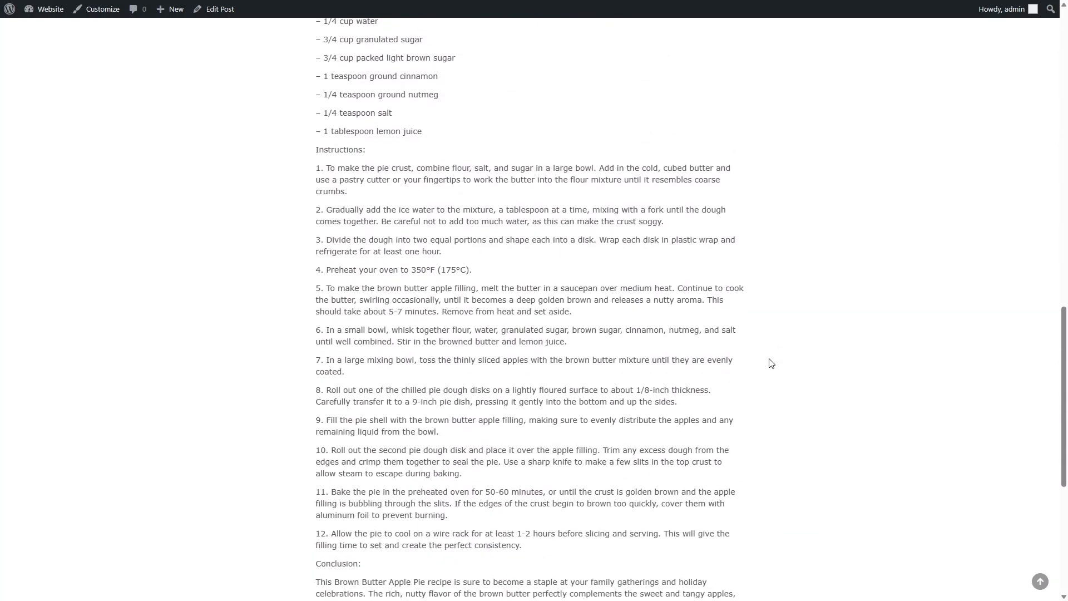
{"action": "scroll", "scroll_direction": "down", "scroll_amount": 3}
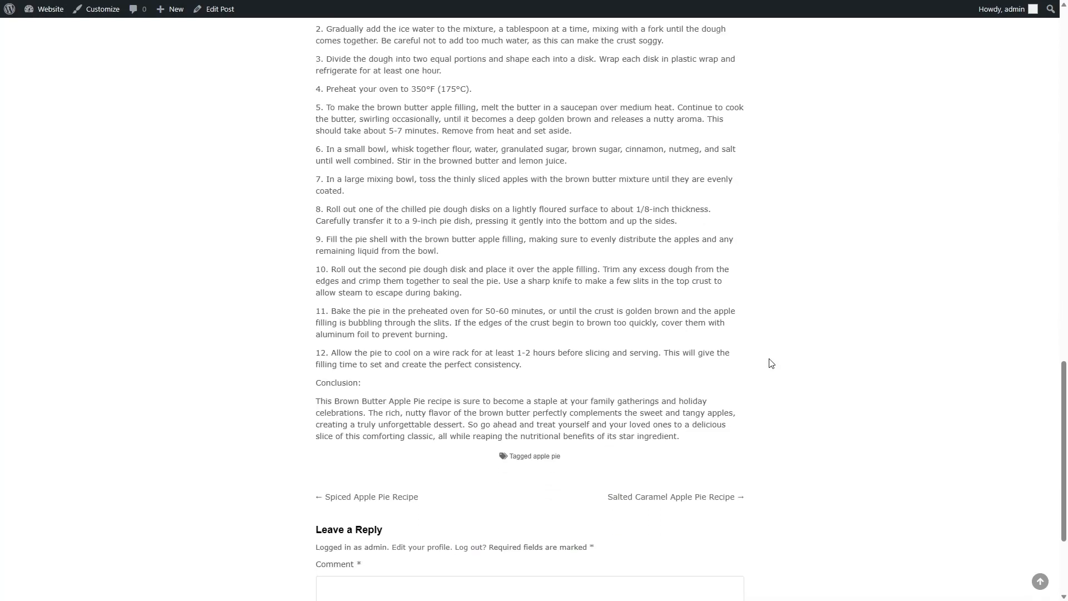
{"action": "scroll", "scroll_direction": "up", "scroll_amount": 3}
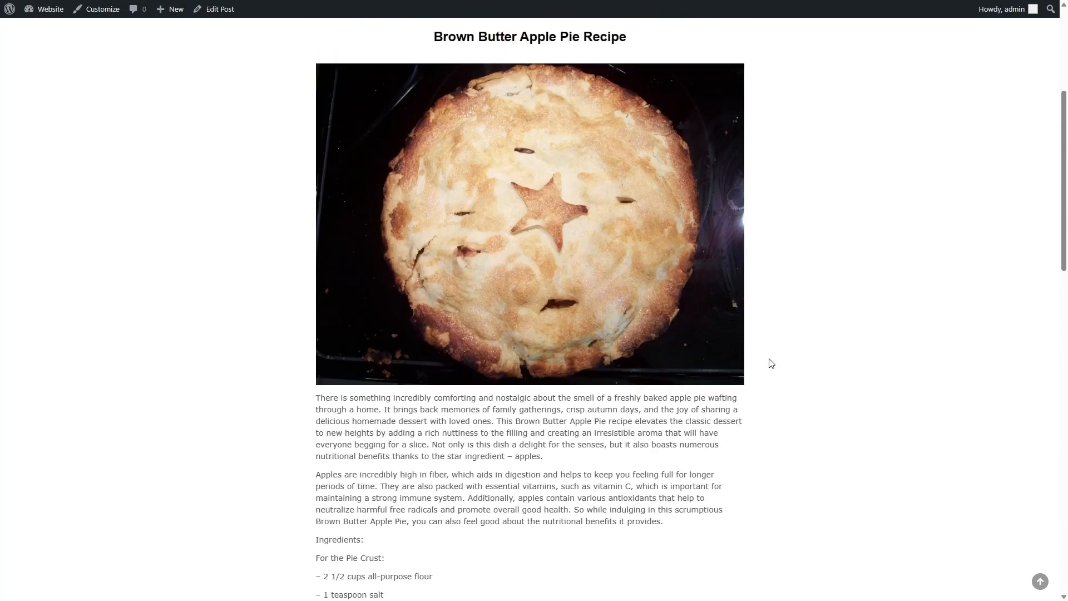
{"action": "scroll", "scroll_direction": "up", "scroll_amount": 3}
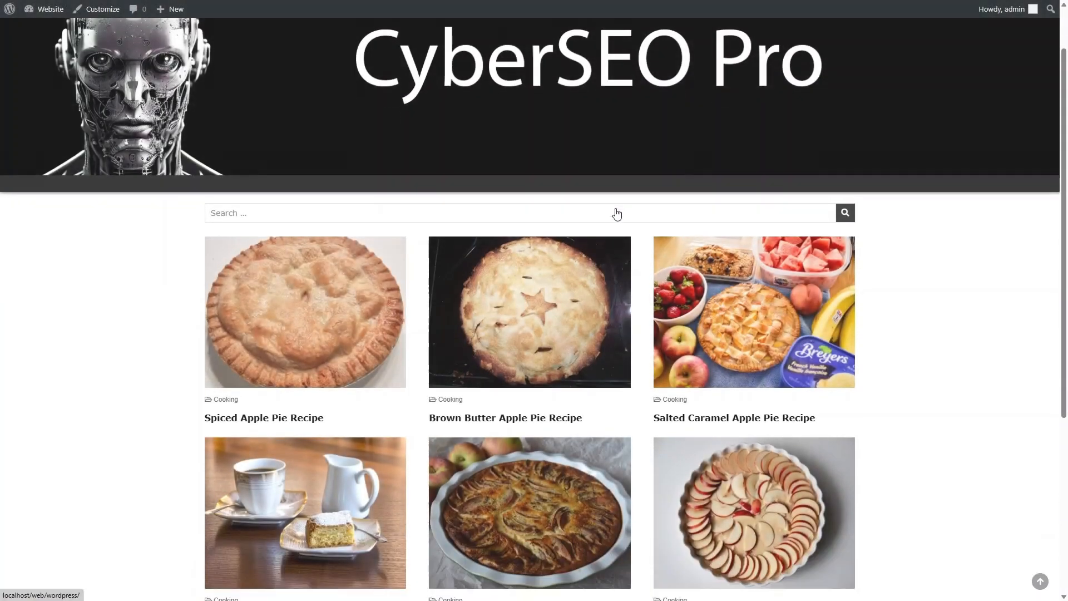
{"action": "scroll", "scroll_direction": "down", "scroll_amount": 3}
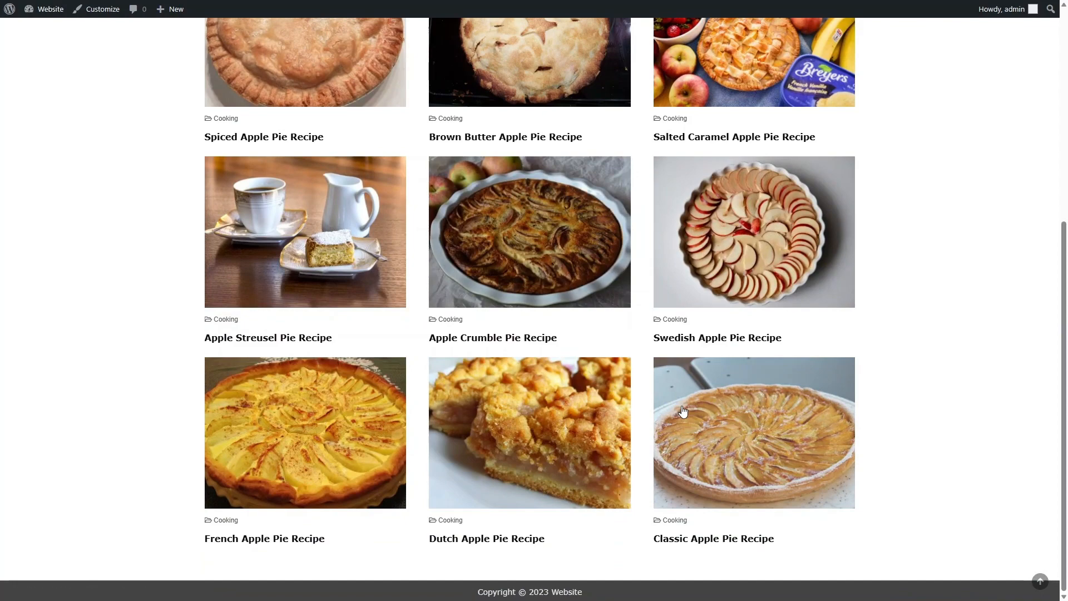
{"action": "left_click", "coordinate": [713, 539]}
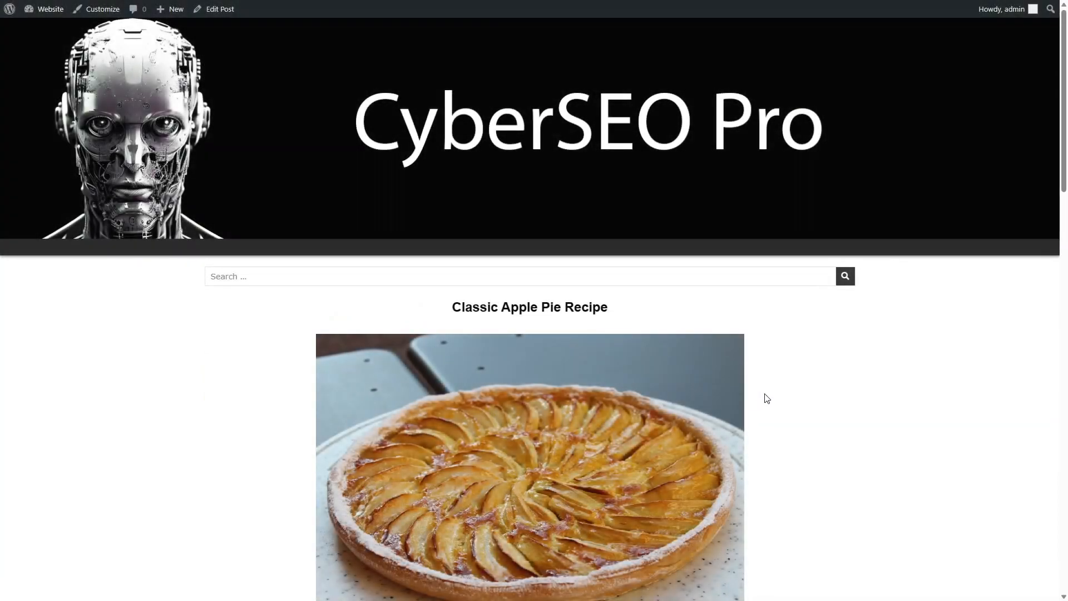
{"action": "scroll", "scroll_direction": "down", "scroll_amount": 3}
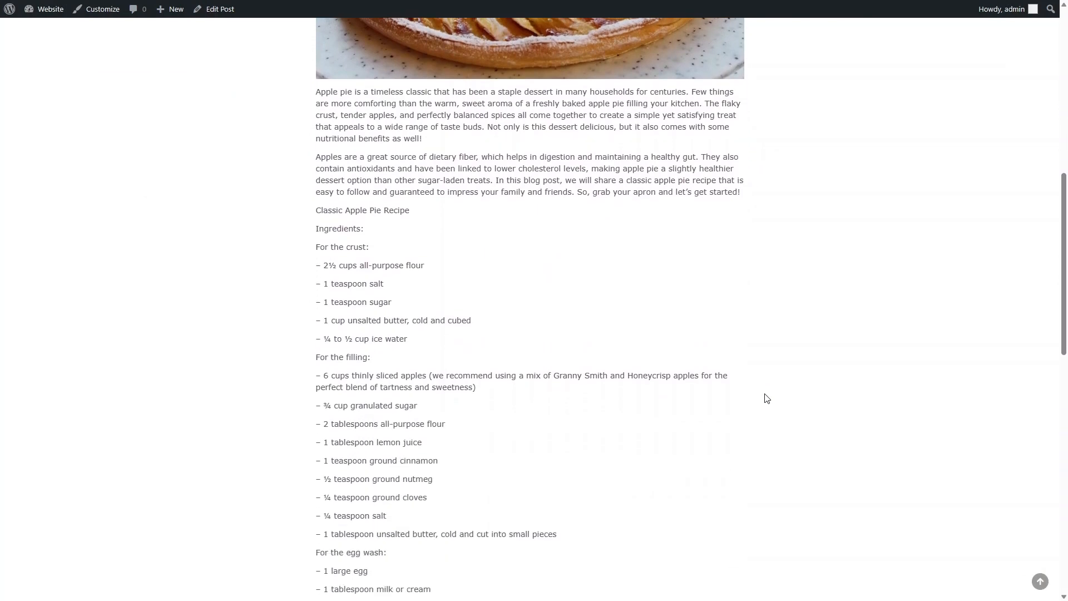
{"action": "scroll", "scroll_direction": "down", "scroll_amount": 3}
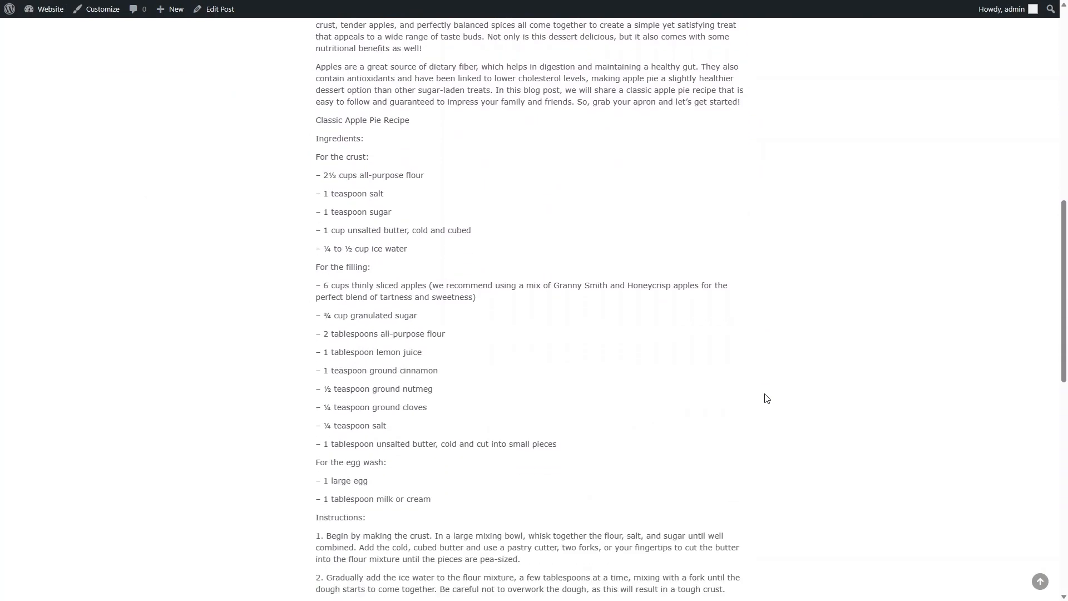
{"action": "scroll", "scroll_direction": "down", "scroll_amount": 3}
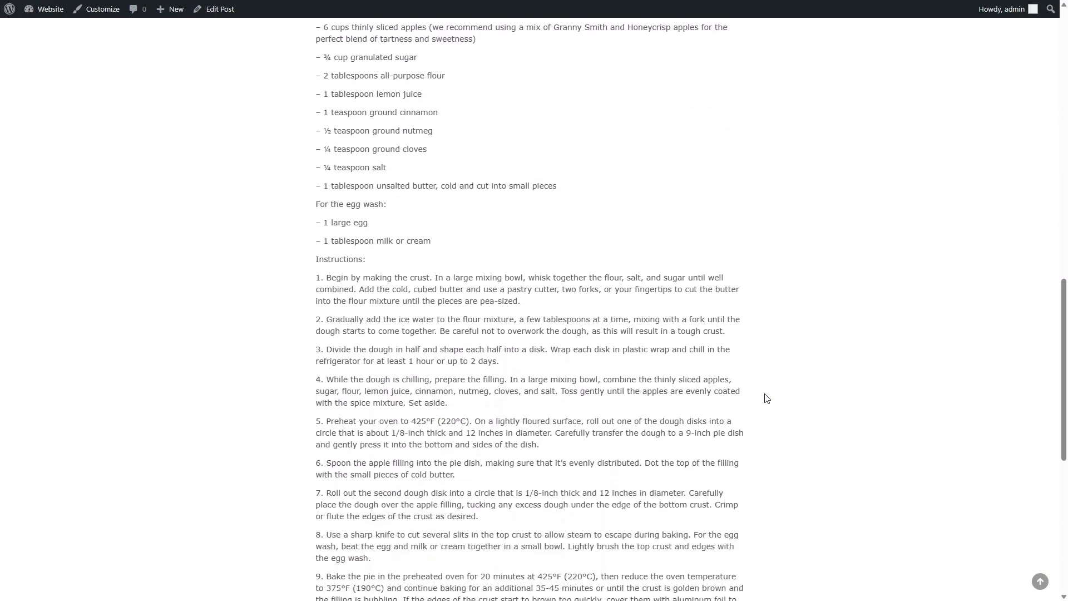
{"action": "scroll", "scroll_direction": "down", "scroll_amount": 3}
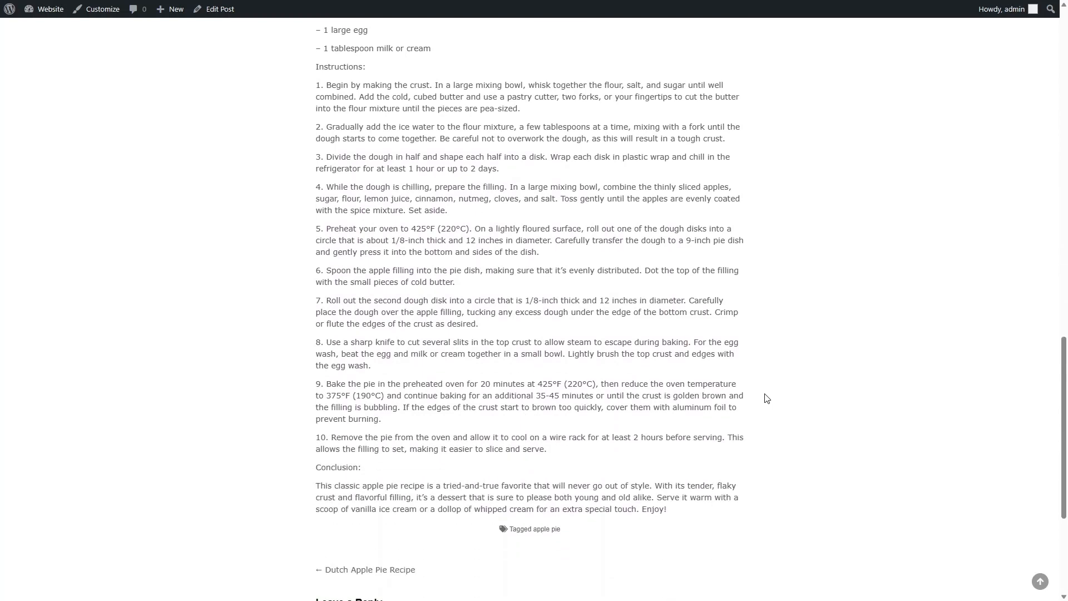
{"action": "scroll", "scroll_direction": "up", "scroll_amount": 3}
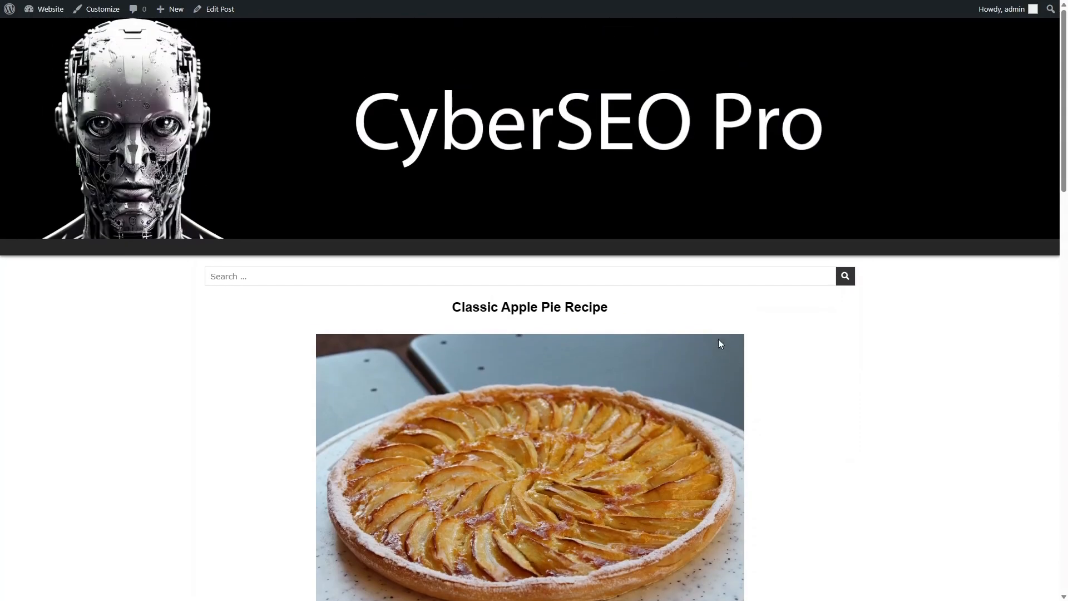
{"action": "mouse_move", "coordinate": [645, 136]}
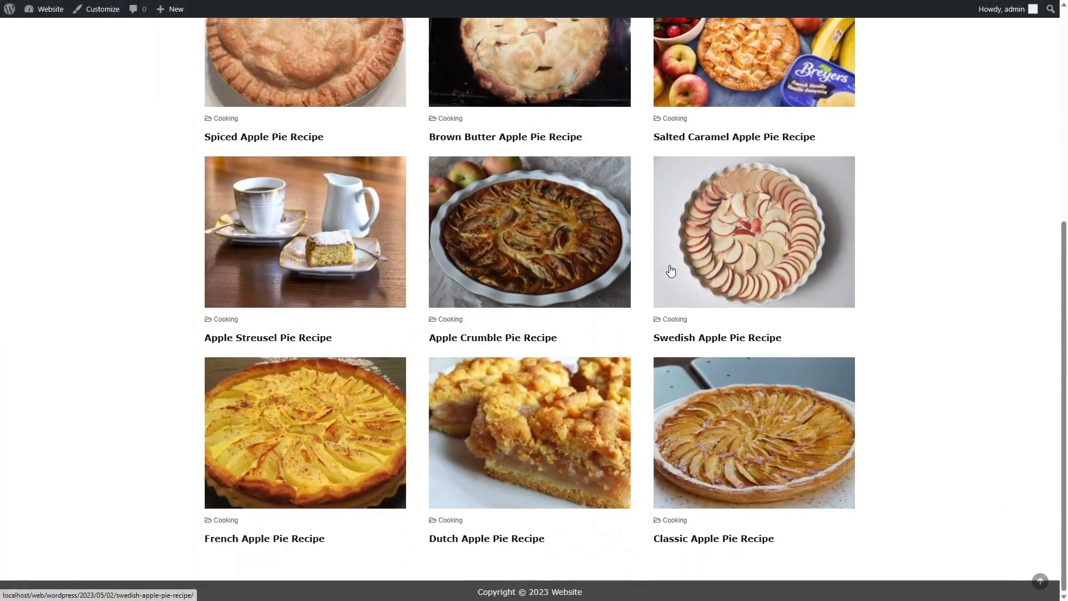
{"action": "mouse_move", "coordinate": [315, 448]}
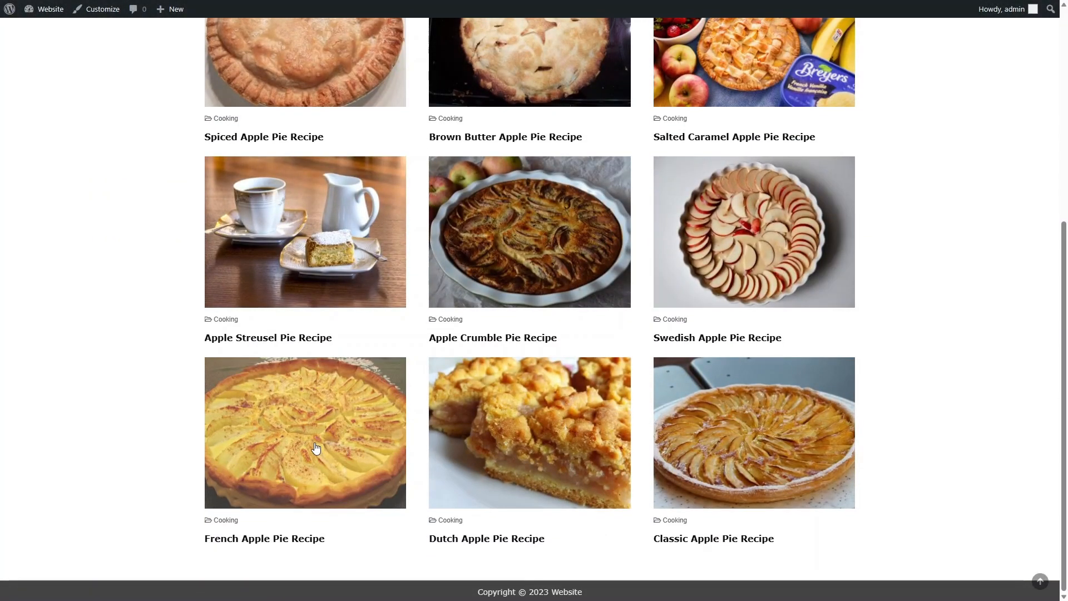
Read through the French Apple Pie Recipe post from photo to conclusion and back to top
{"action": "left_click", "coordinate": [305, 431]}
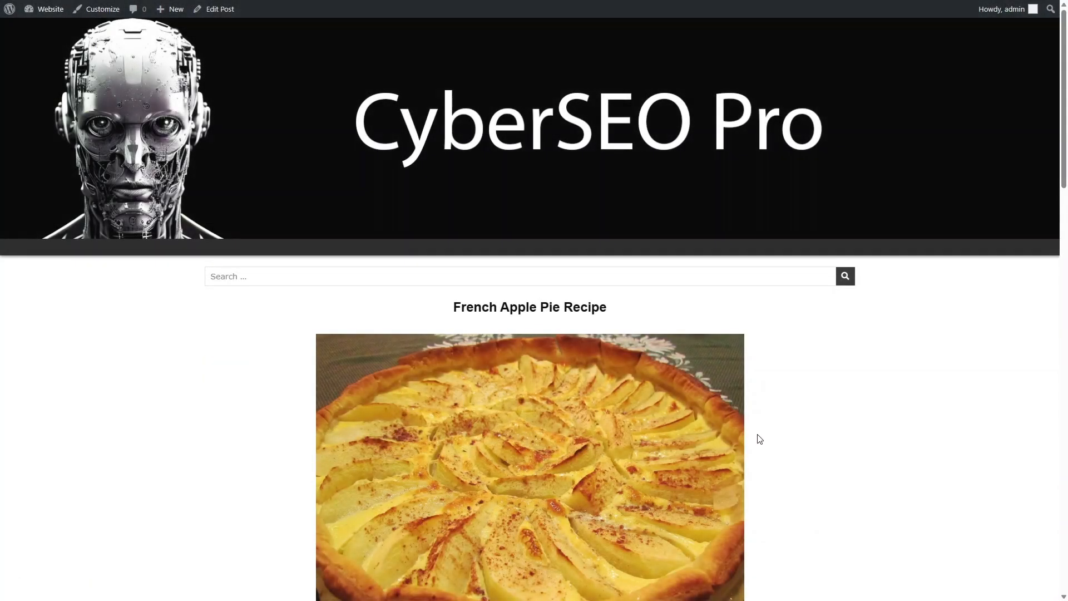
{"action": "scroll", "scroll_direction": "down", "scroll_amount": 3}
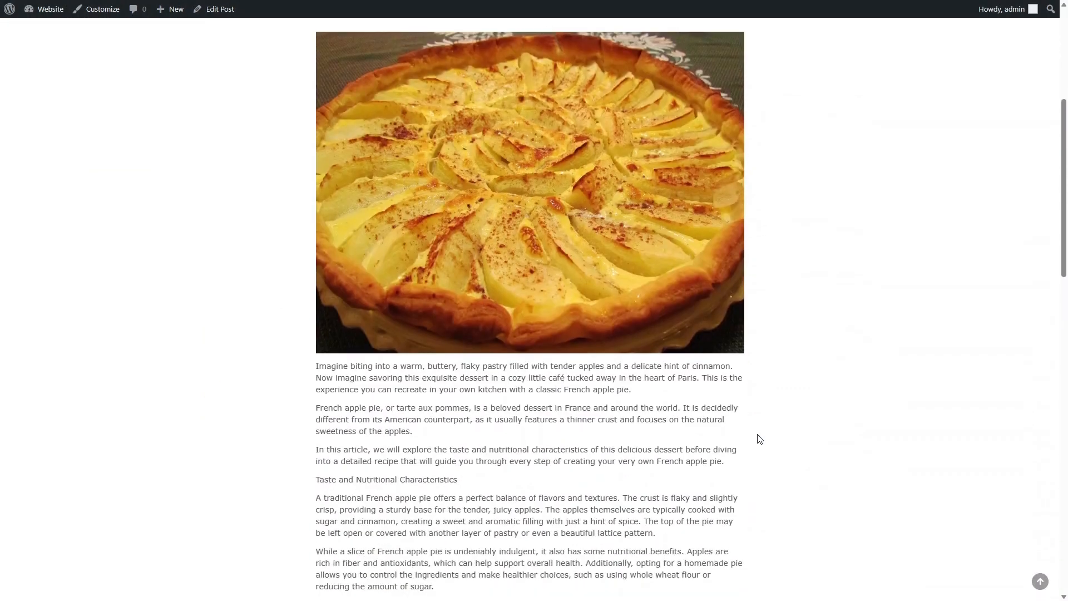
{"action": "scroll", "scroll_direction": "down", "scroll_amount": 3}
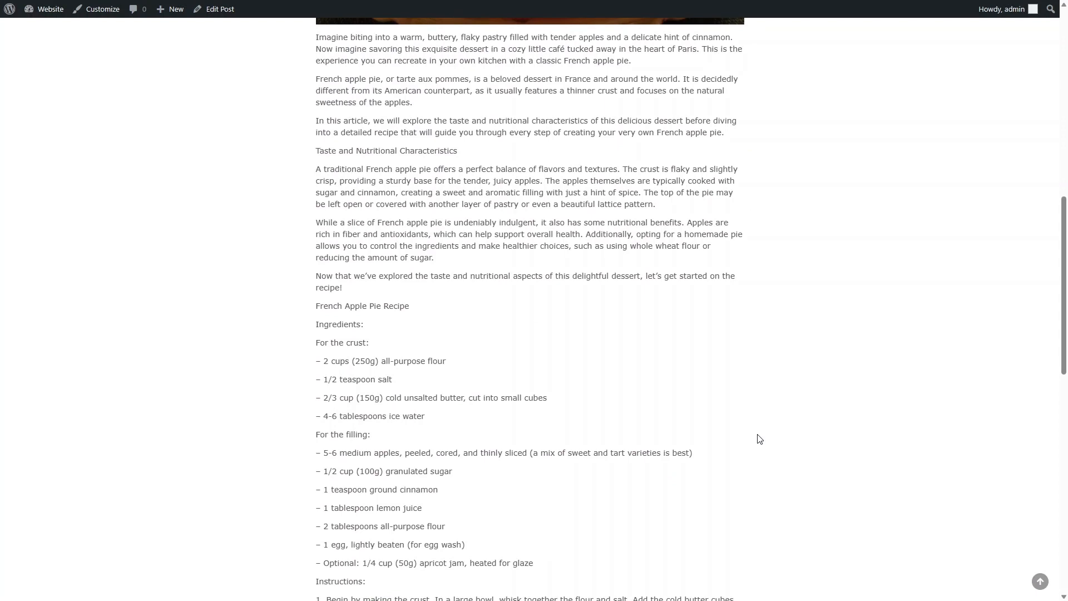
{"action": "scroll", "scroll_direction": "down", "scroll_amount": 3}
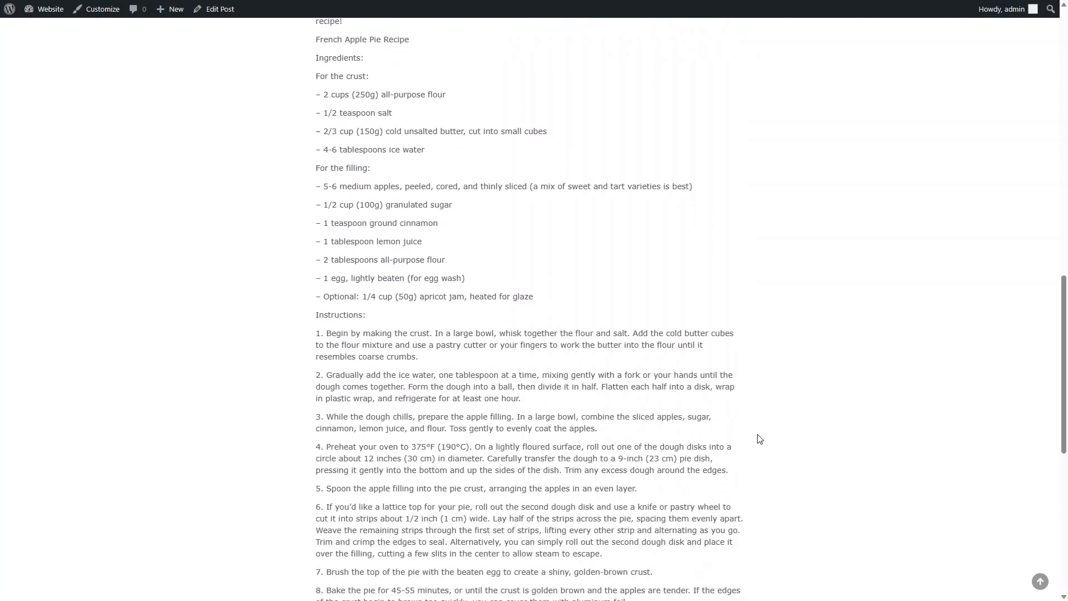
{"action": "scroll", "scroll_direction": "down", "scroll_amount": 3}
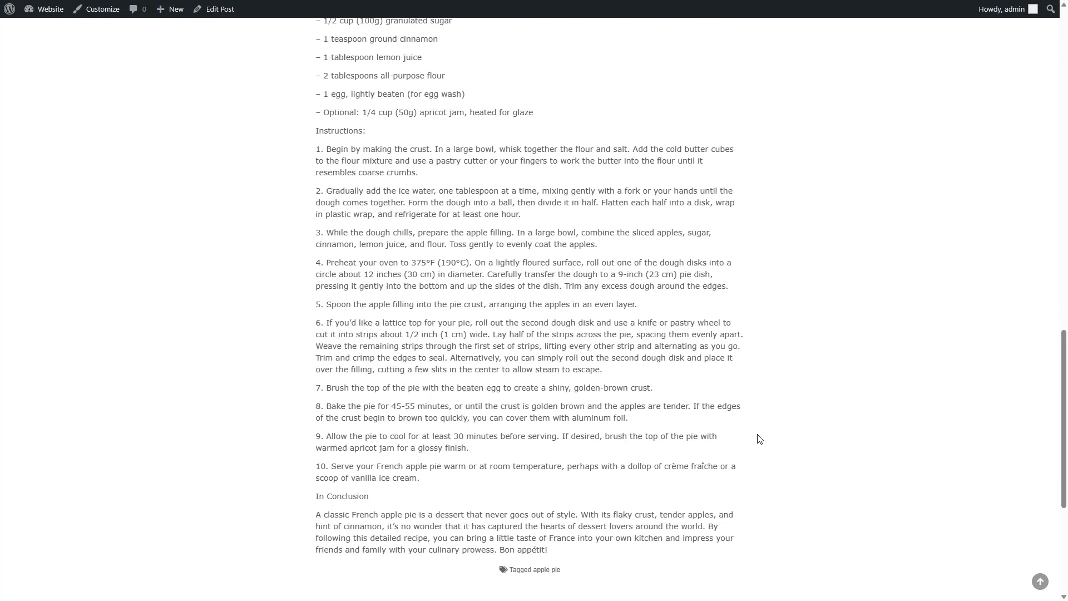
{"action": "scroll", "scroll_direction": "up", "scroll_amount": 3}
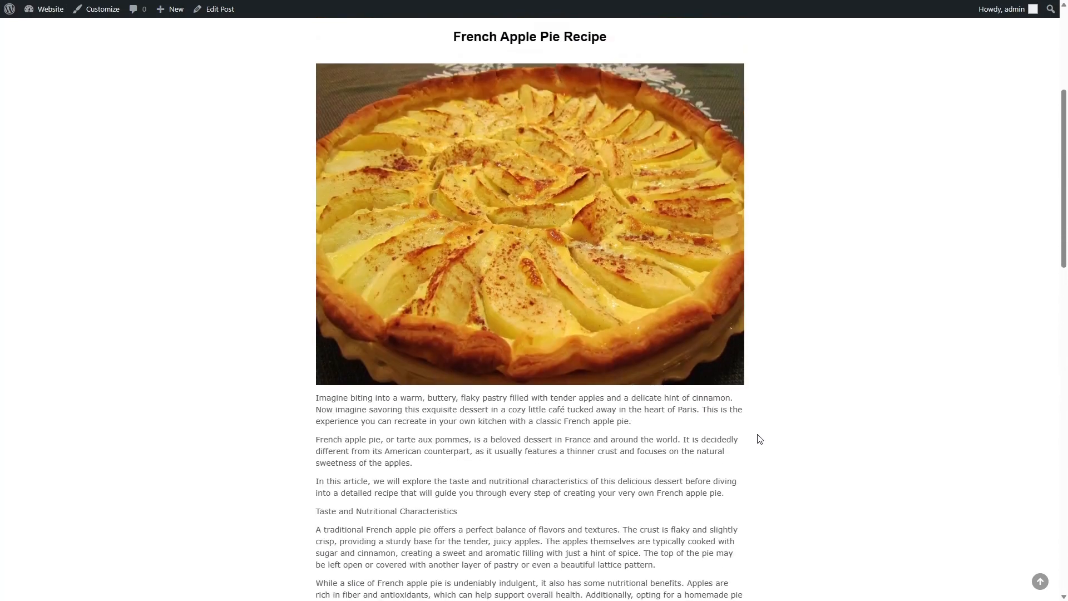
{"action": "scroll", "scroll_direction": "up", "scroll_amount": 3}
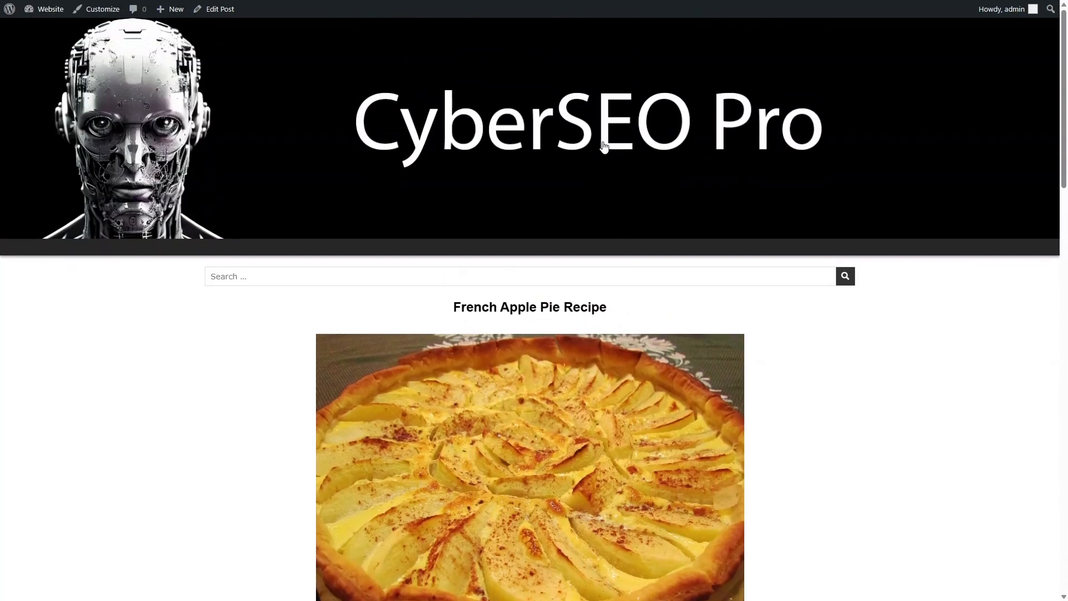